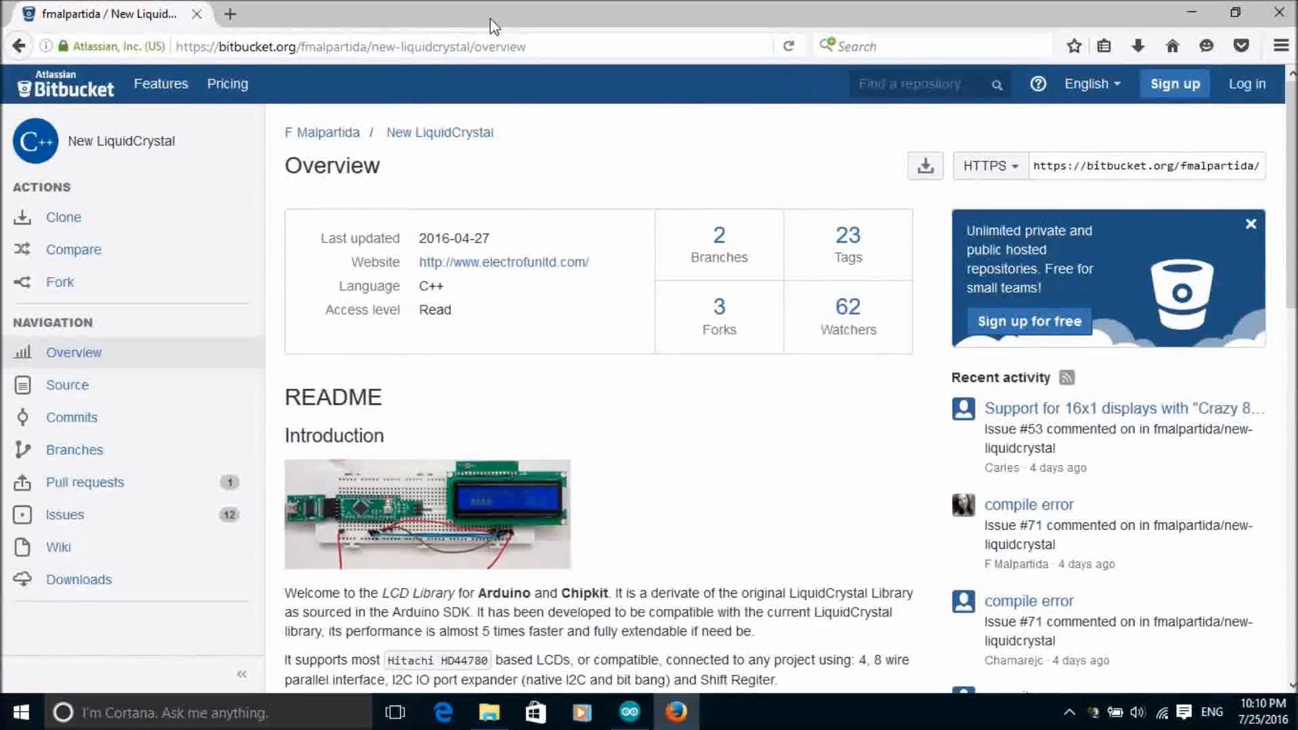
mouse_move(160, 358)
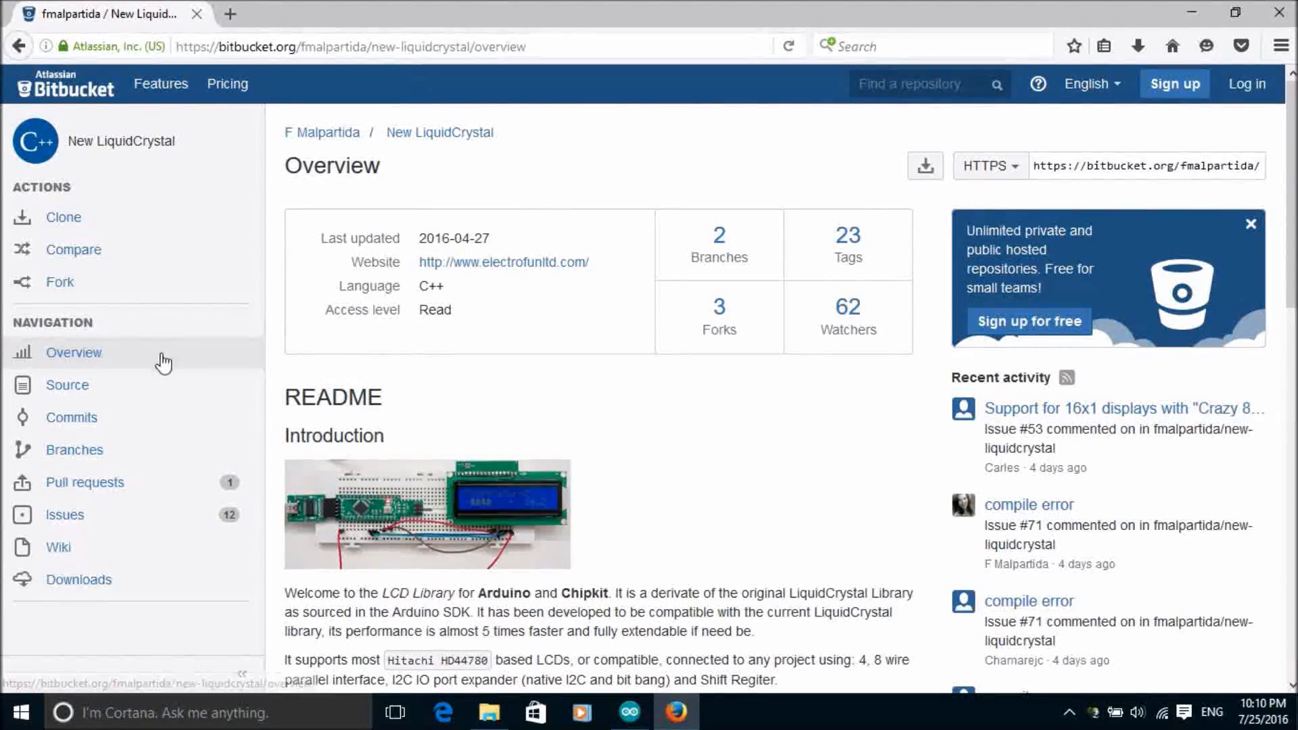
Save NewliquidCrystal_1.3.4.zip from the Bitbucket Downloads page to disk and confirm it downloaded.
left_click(78, 580)
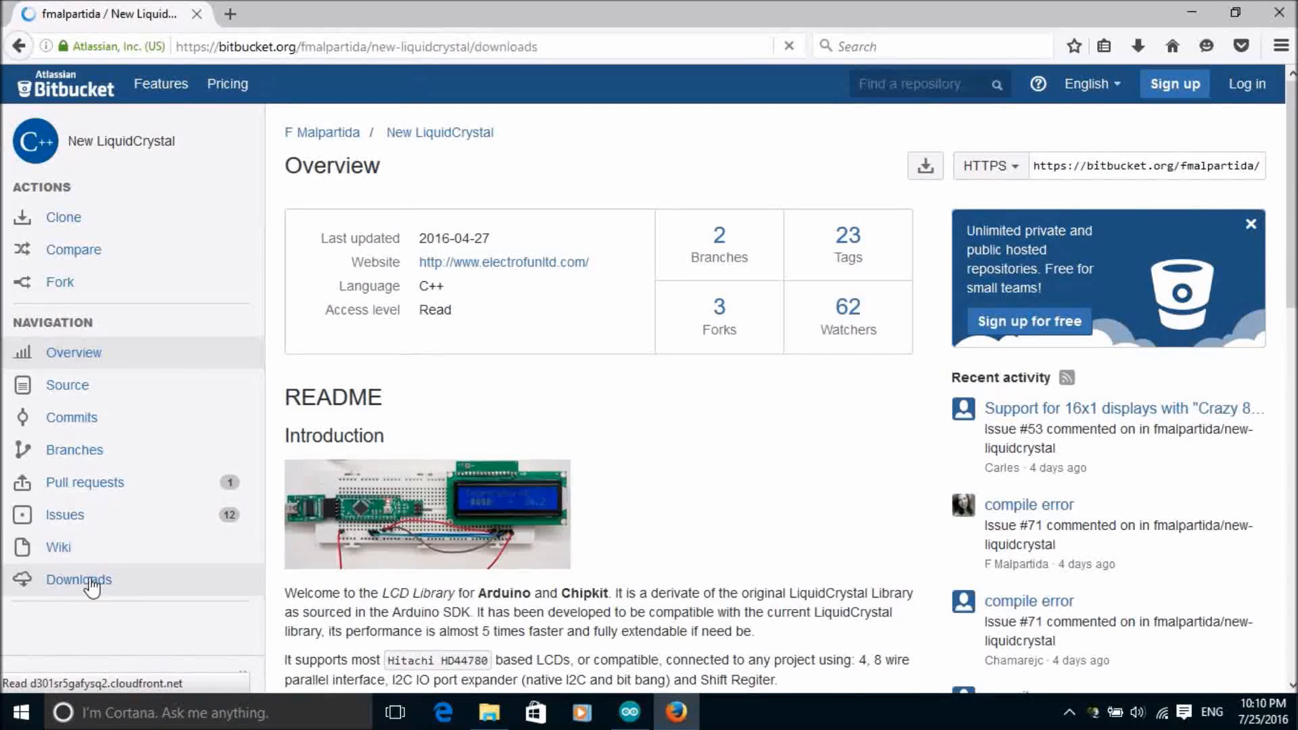
left_click(78, 580)
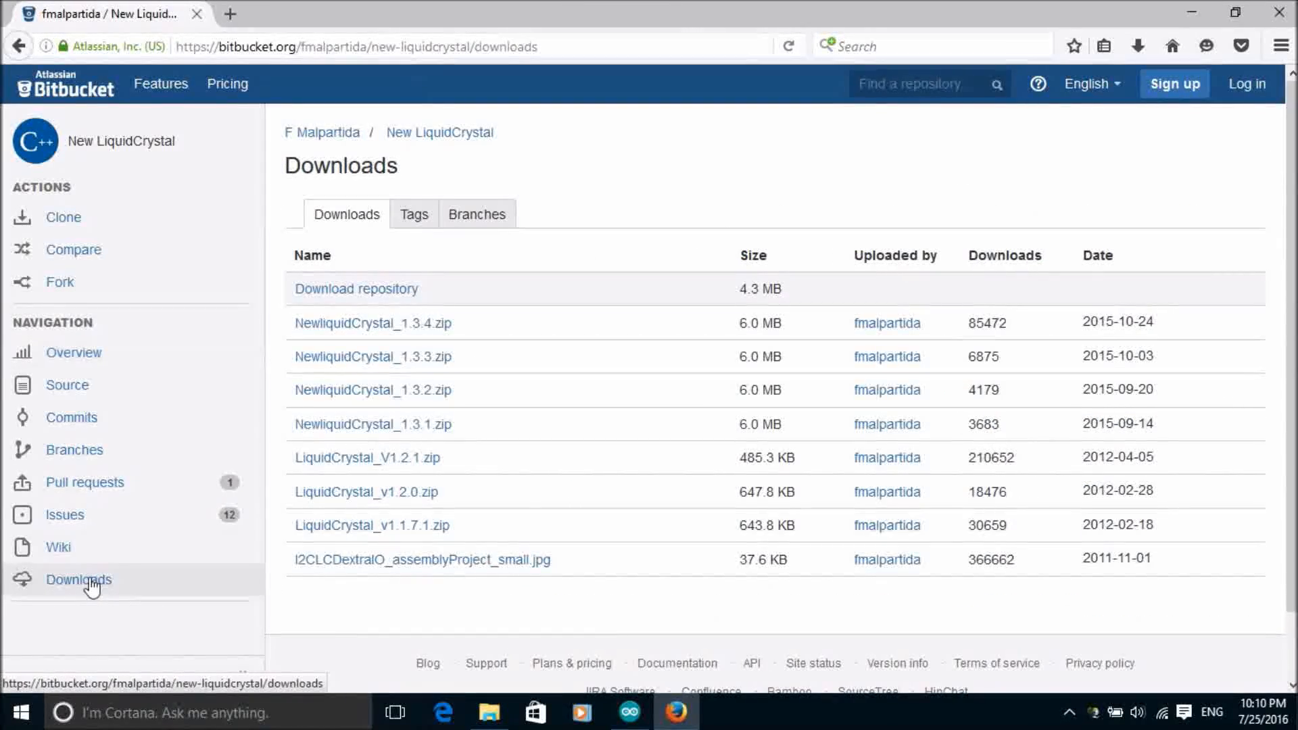
mouse_move(326, 404)
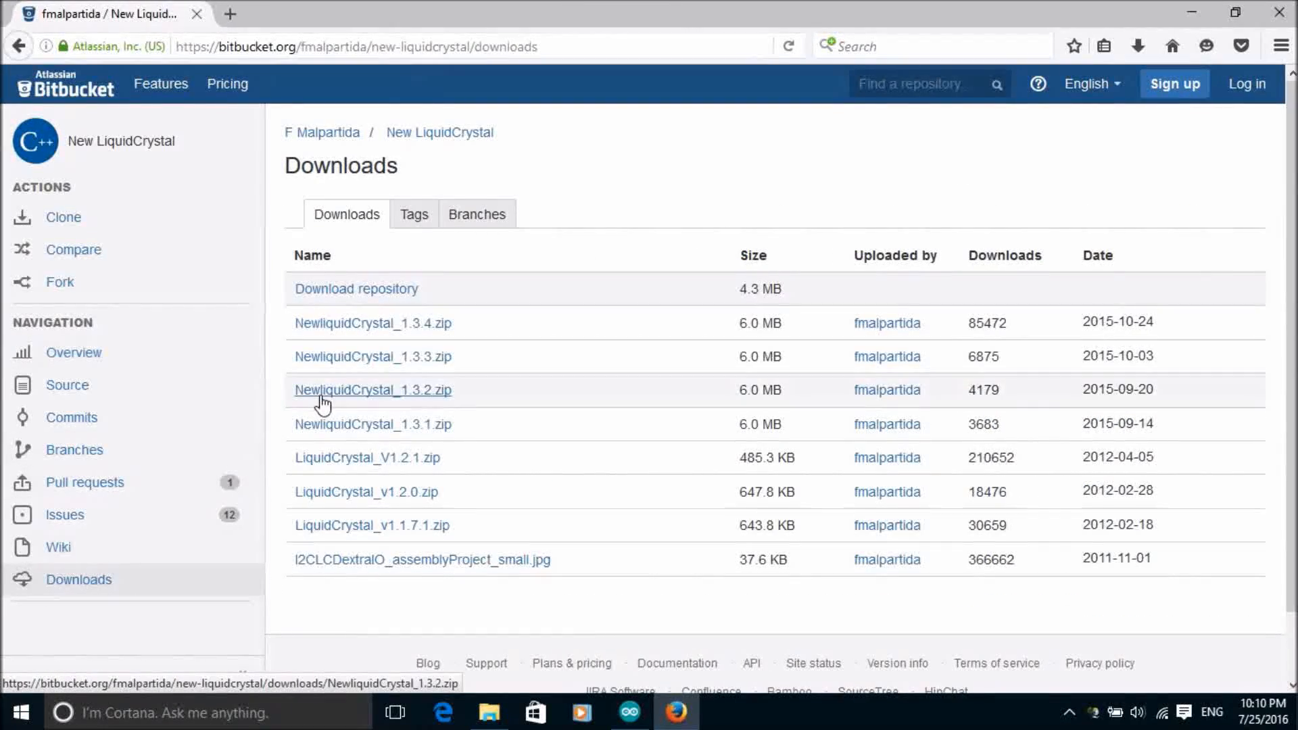
left_click(364, 323)
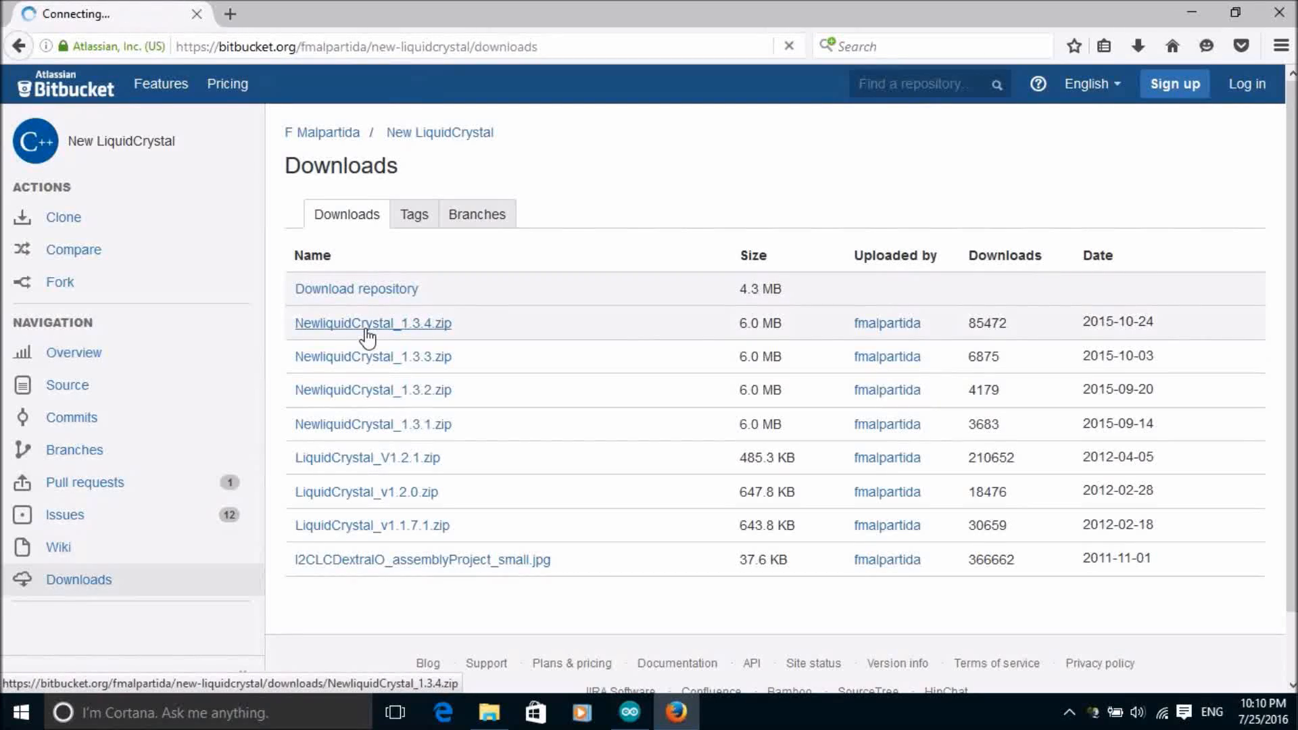
left_click(369, 324)
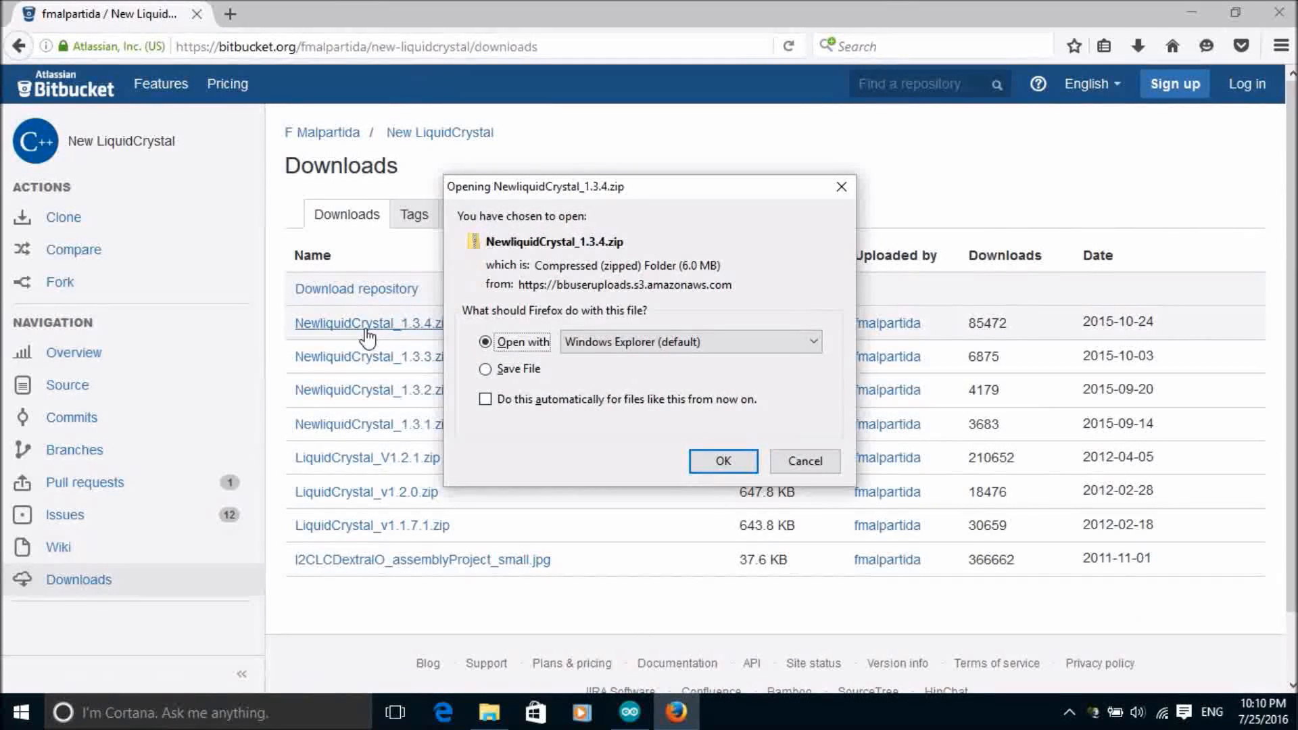
left_click(486, 369)
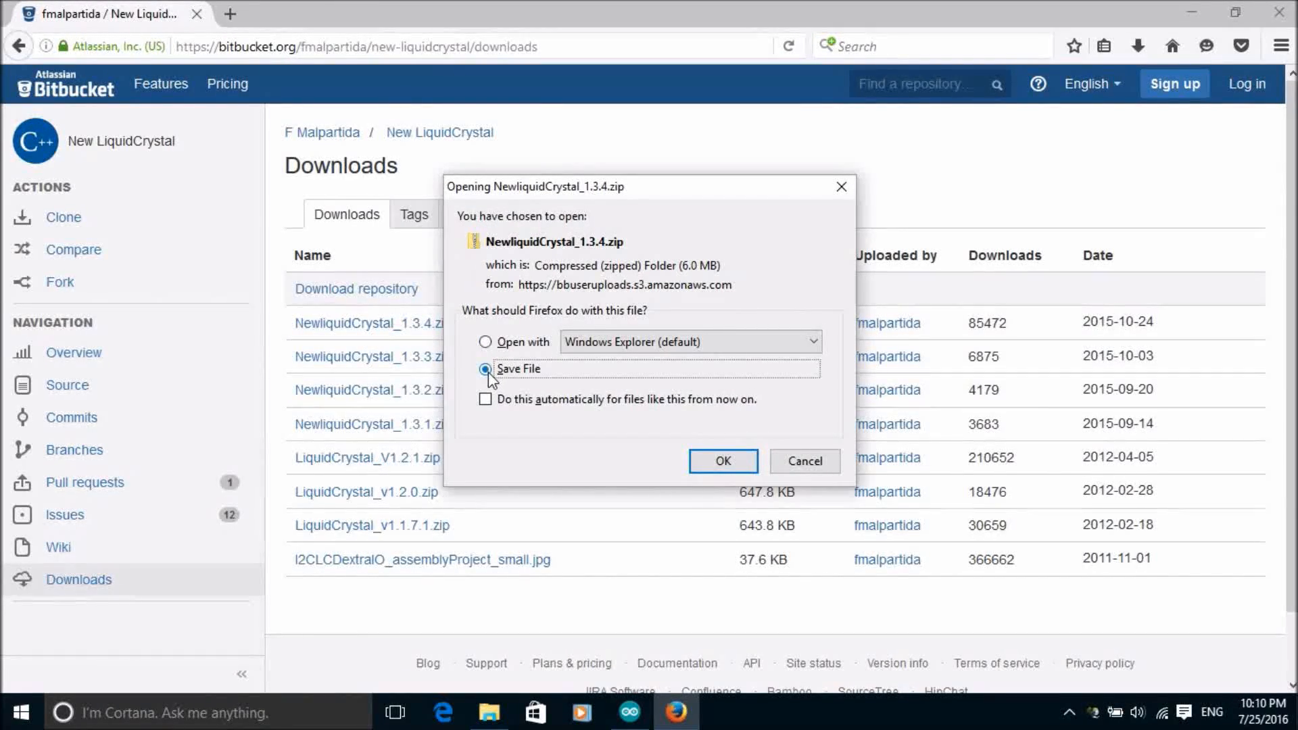
left_click(722, 461)
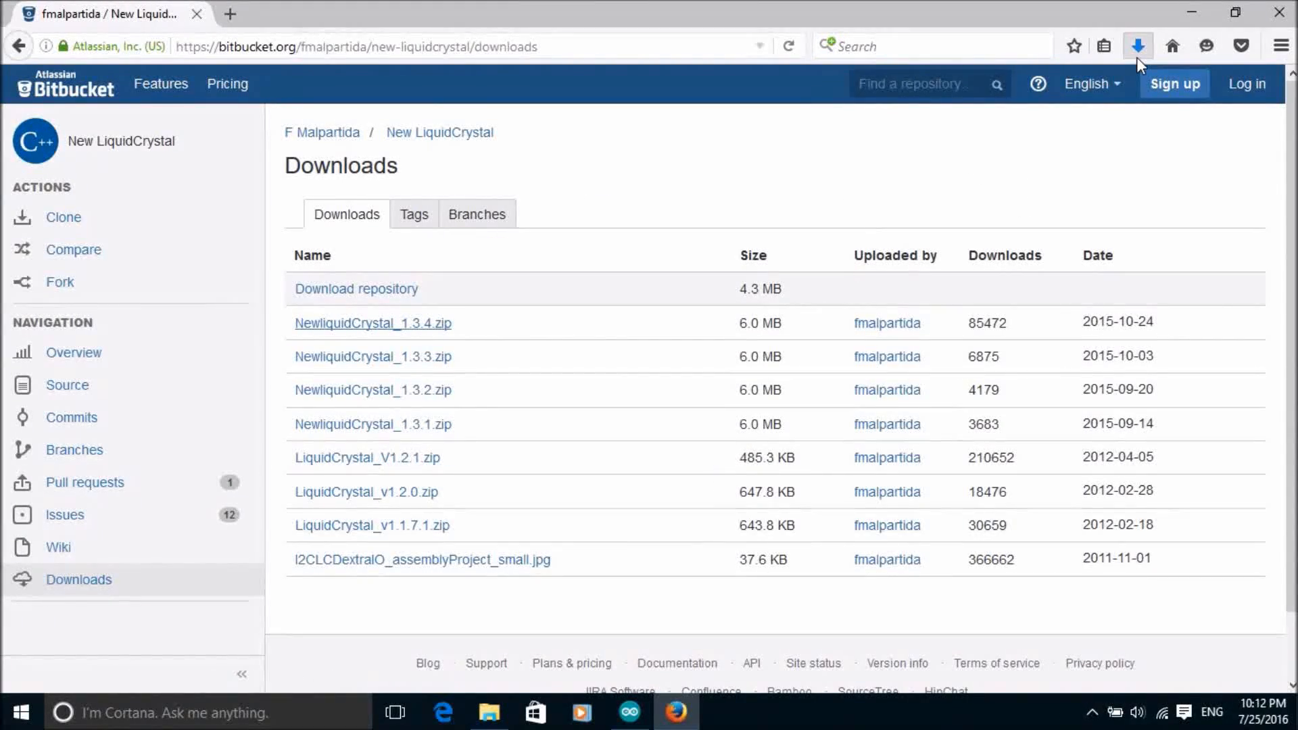
left_click(1137, 44)
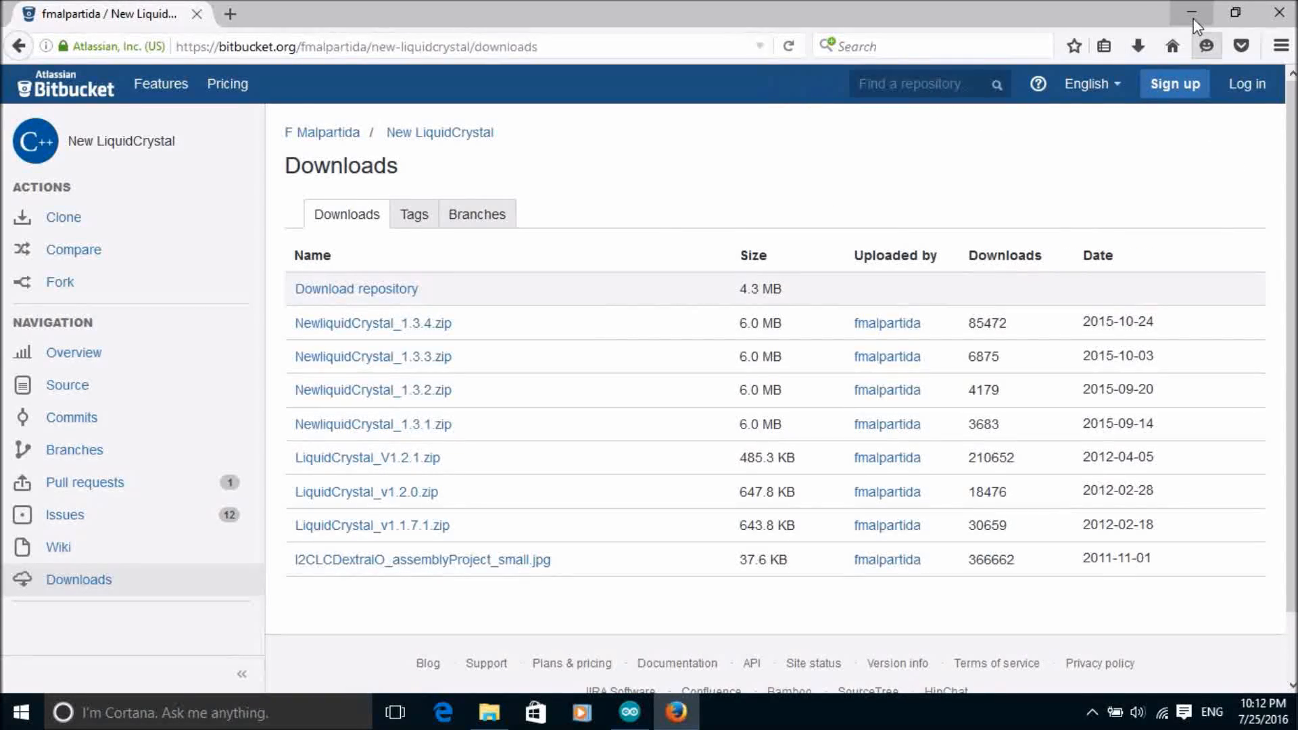
Add the library zip from the Downloads folder through Add .ZIP Library.
left_click(1190, 13)
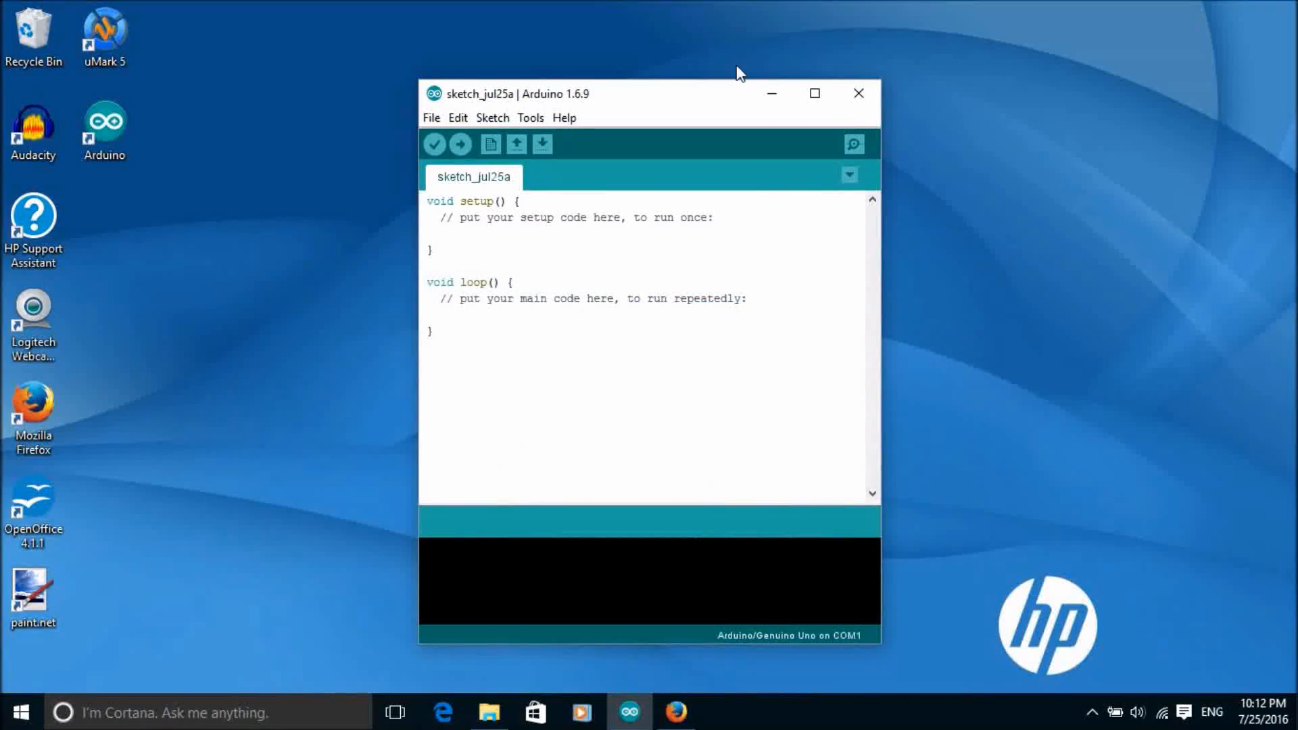
mouse_move(491, 121)
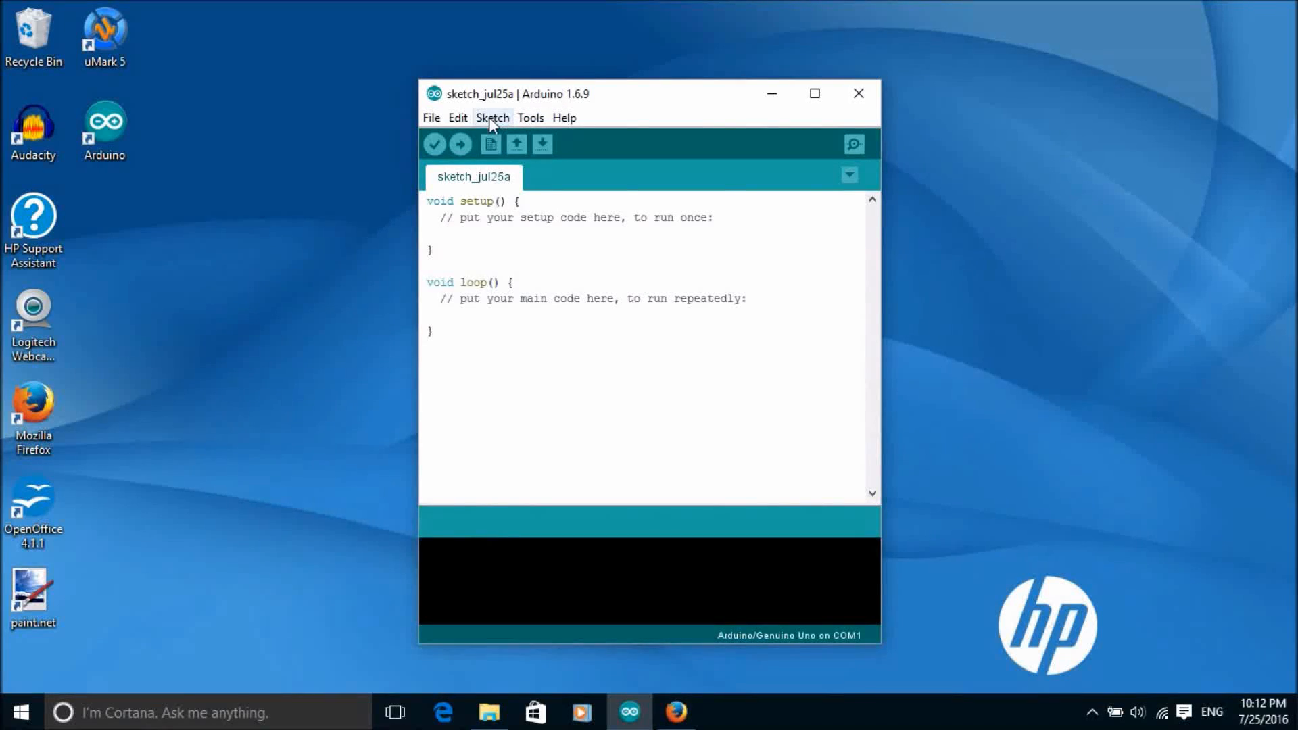
left_click(492, 117)
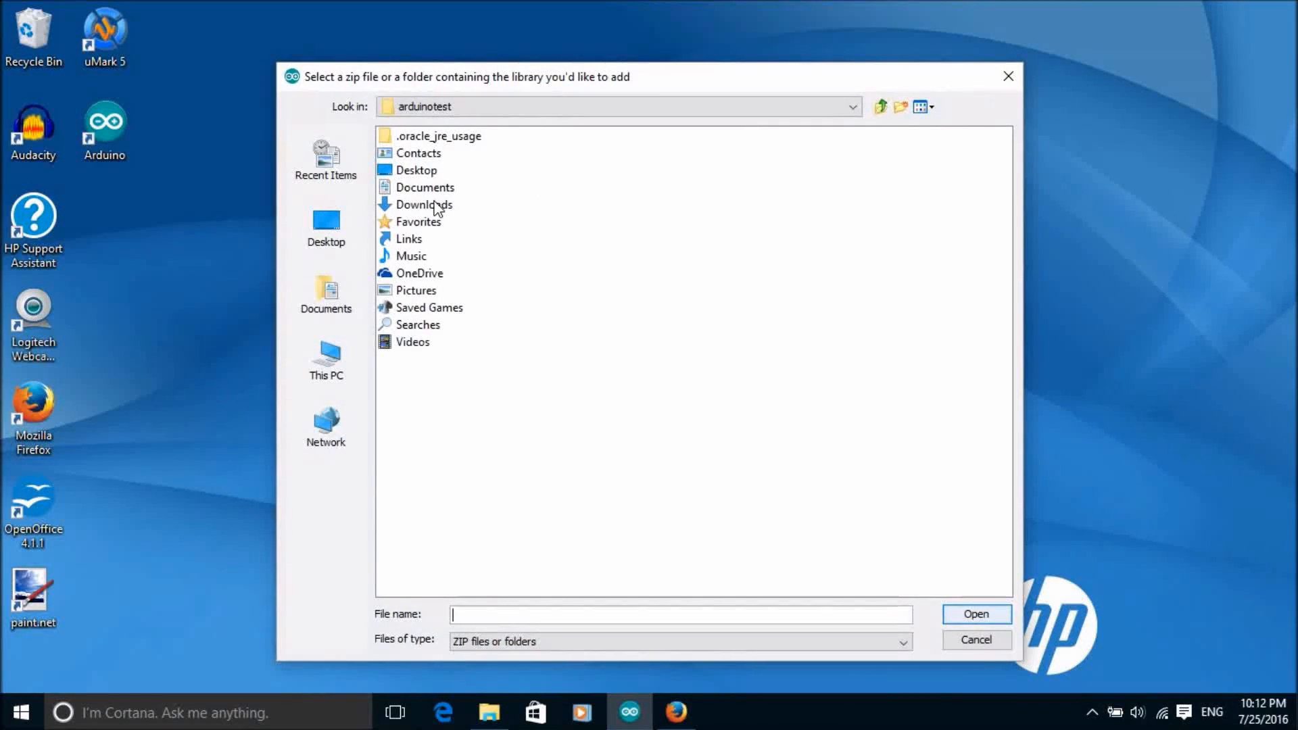
double_click(423, 204)
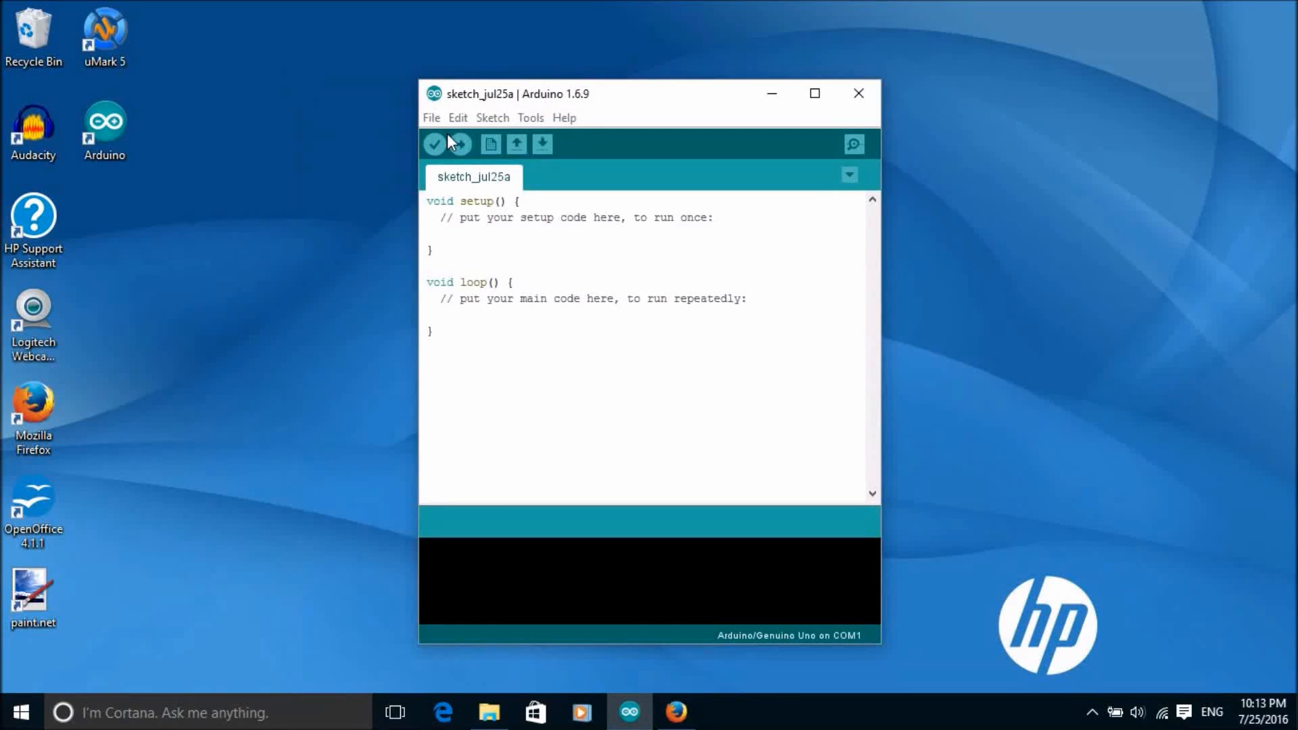
left_click(386, 115)
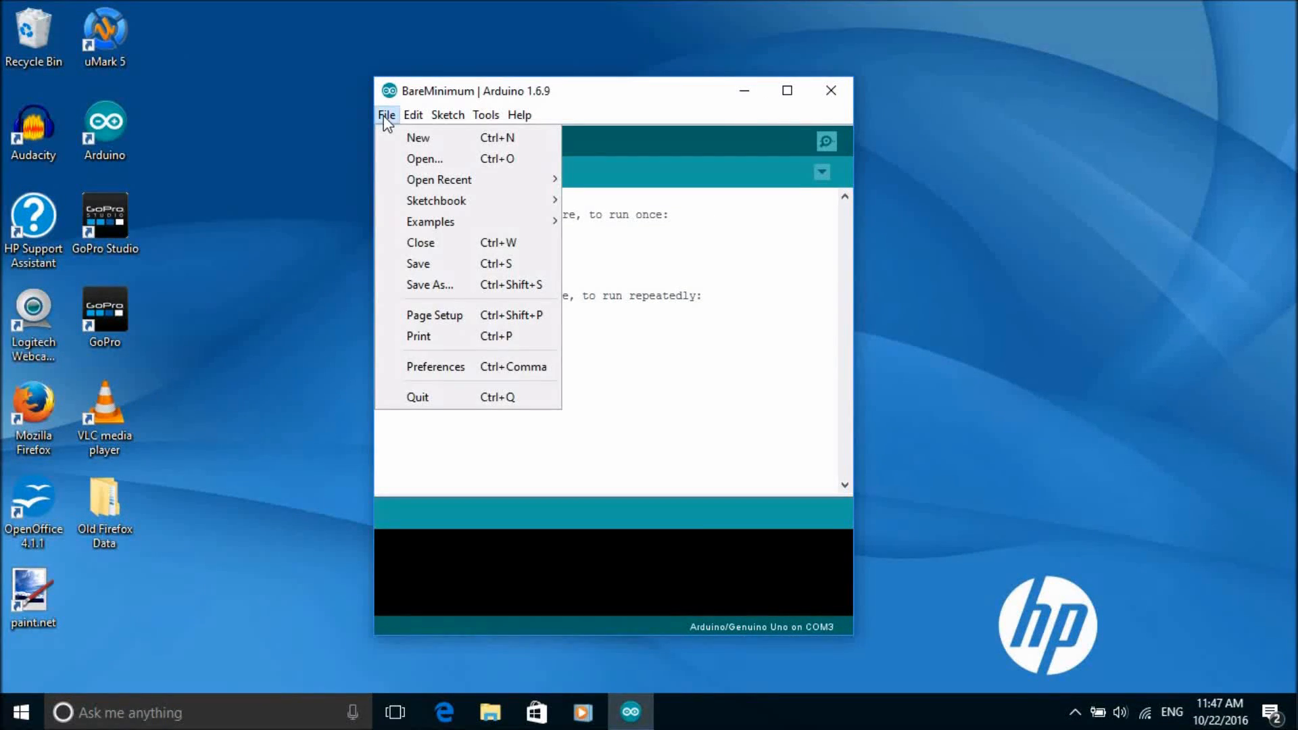
Upload the i2c_scanner sketch and read device address 0x27 in the Serial Monitor.
left_click(424, 158)
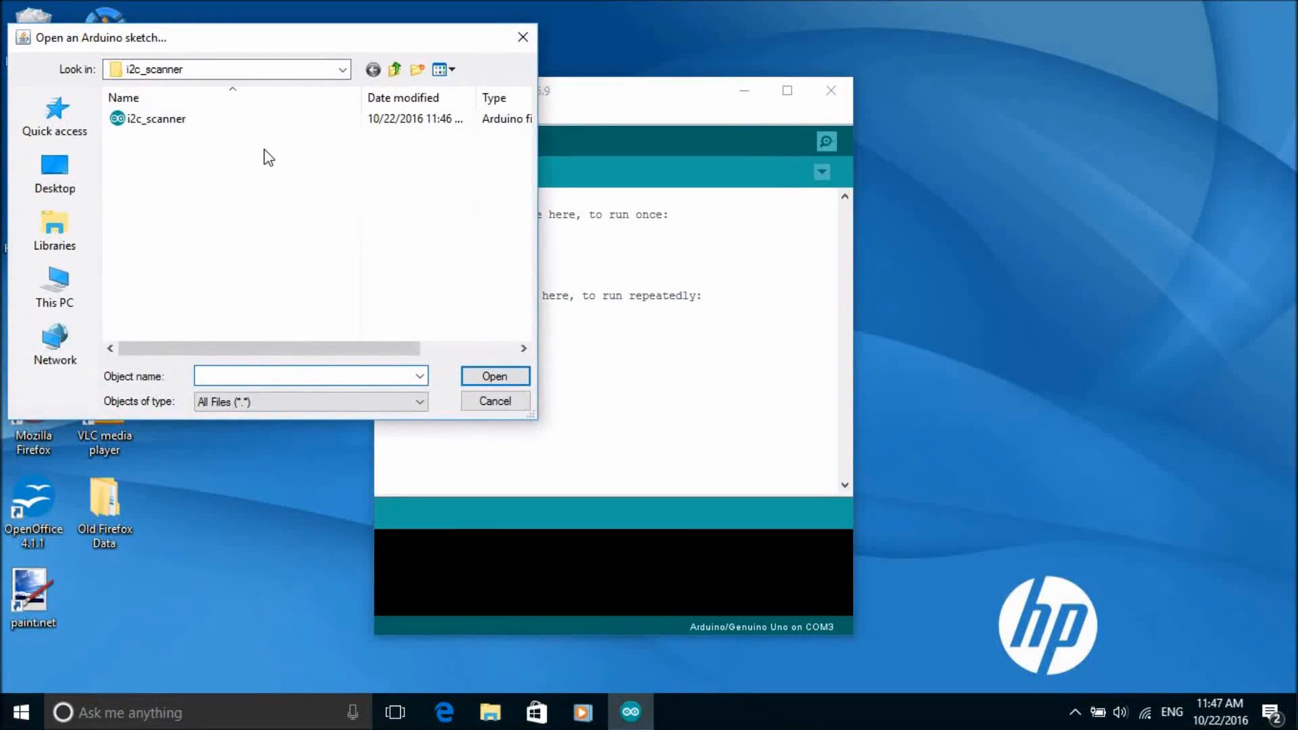
double_click(156, 118)
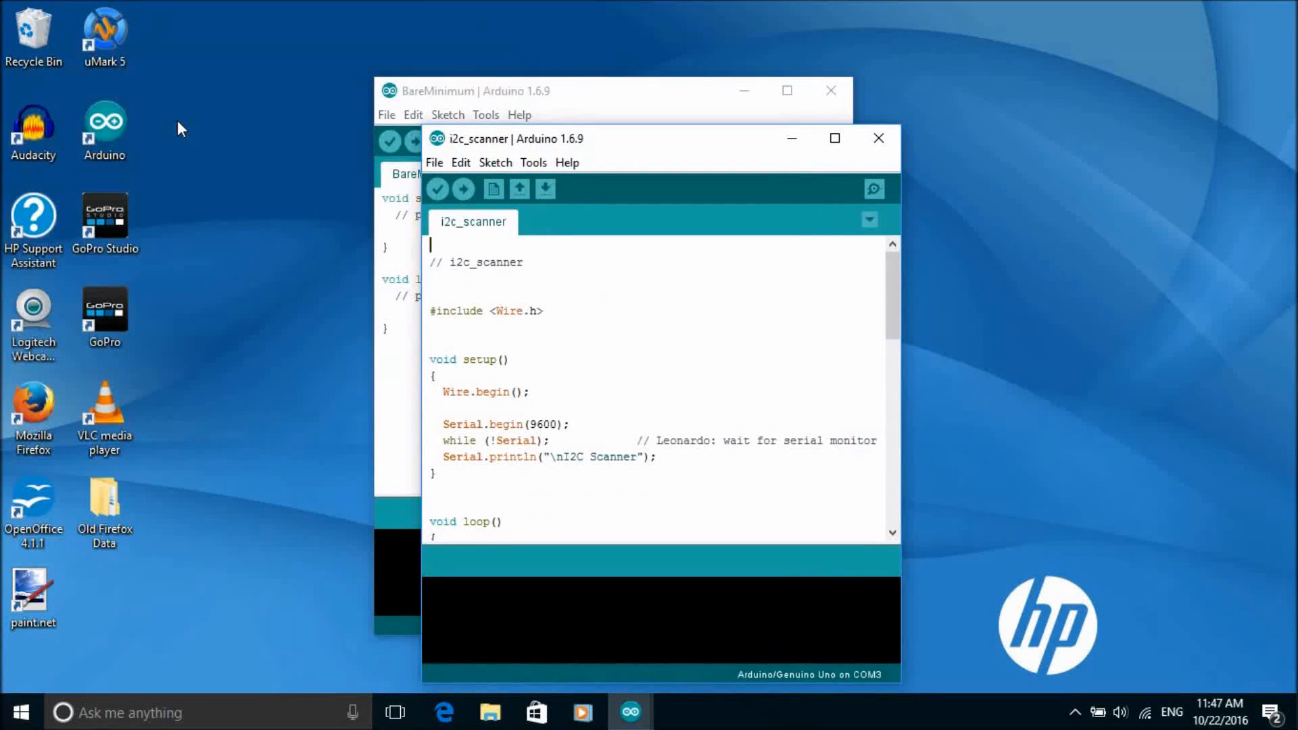
mouse_move(463, 189)
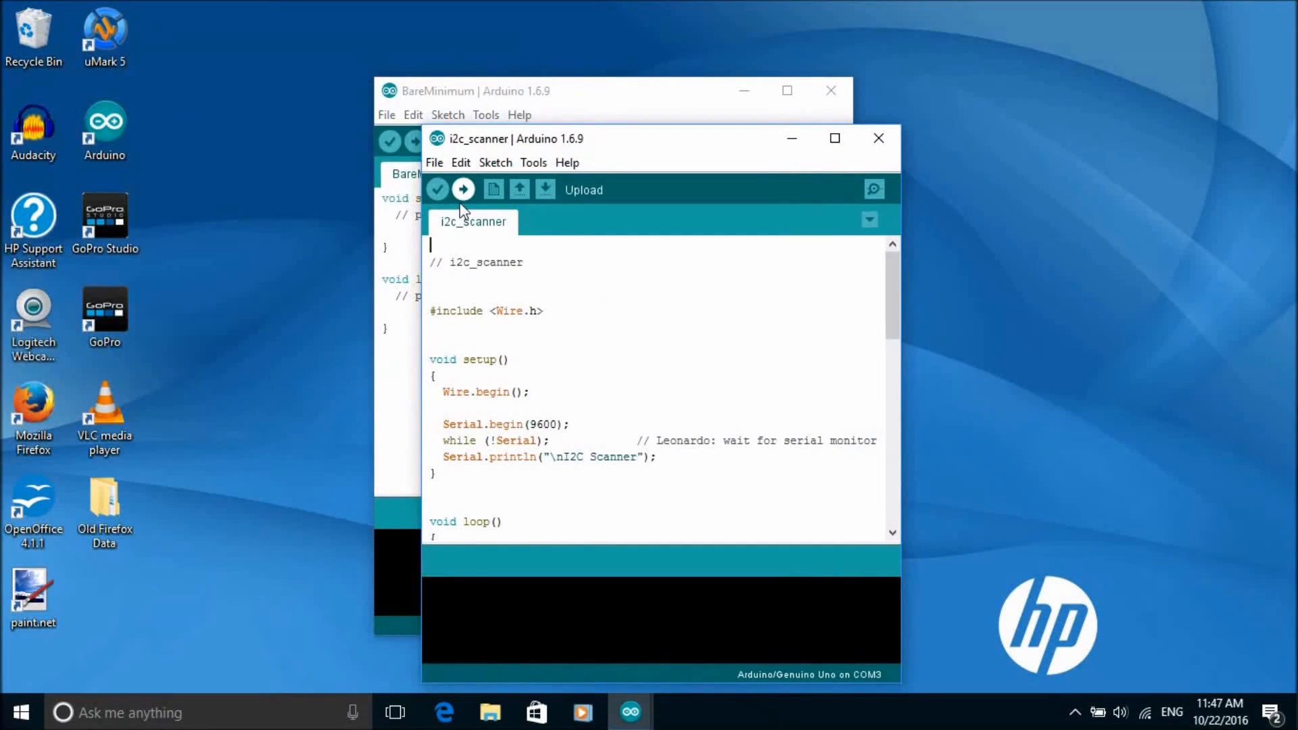
left_click(463, 190)
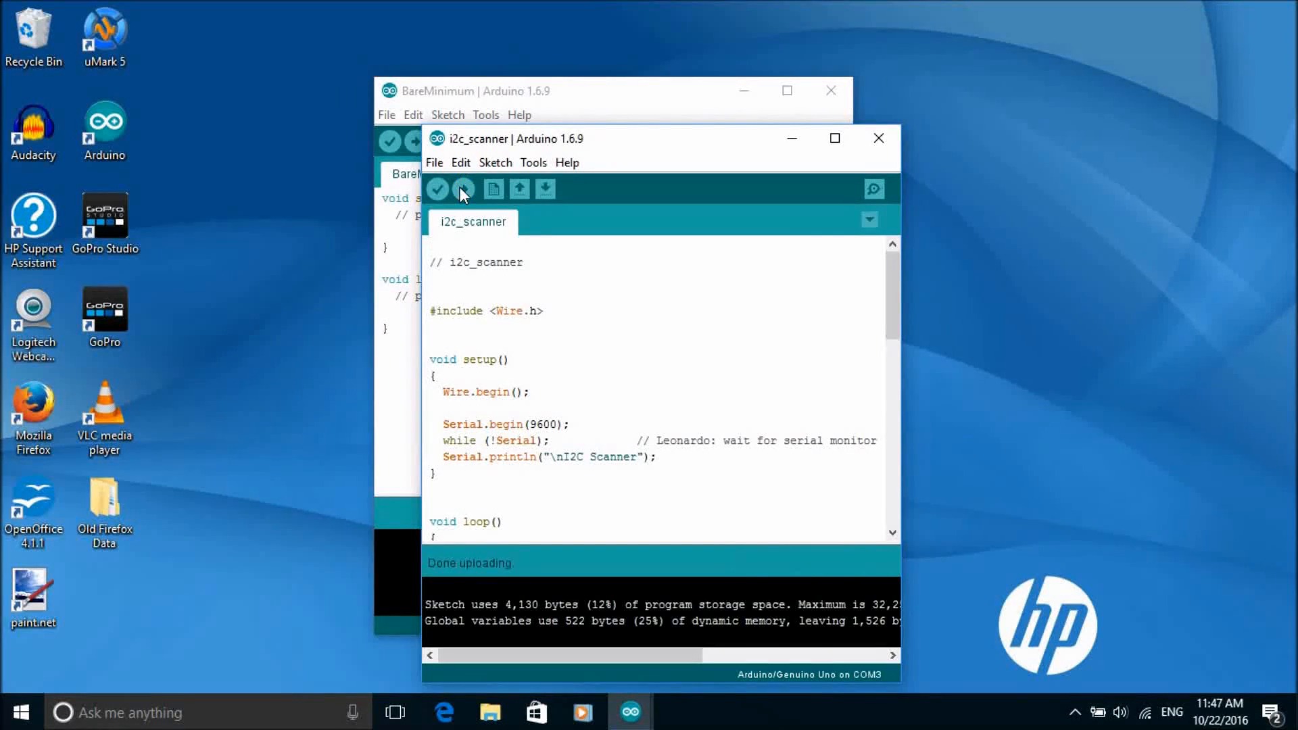
left_click(533, 162)
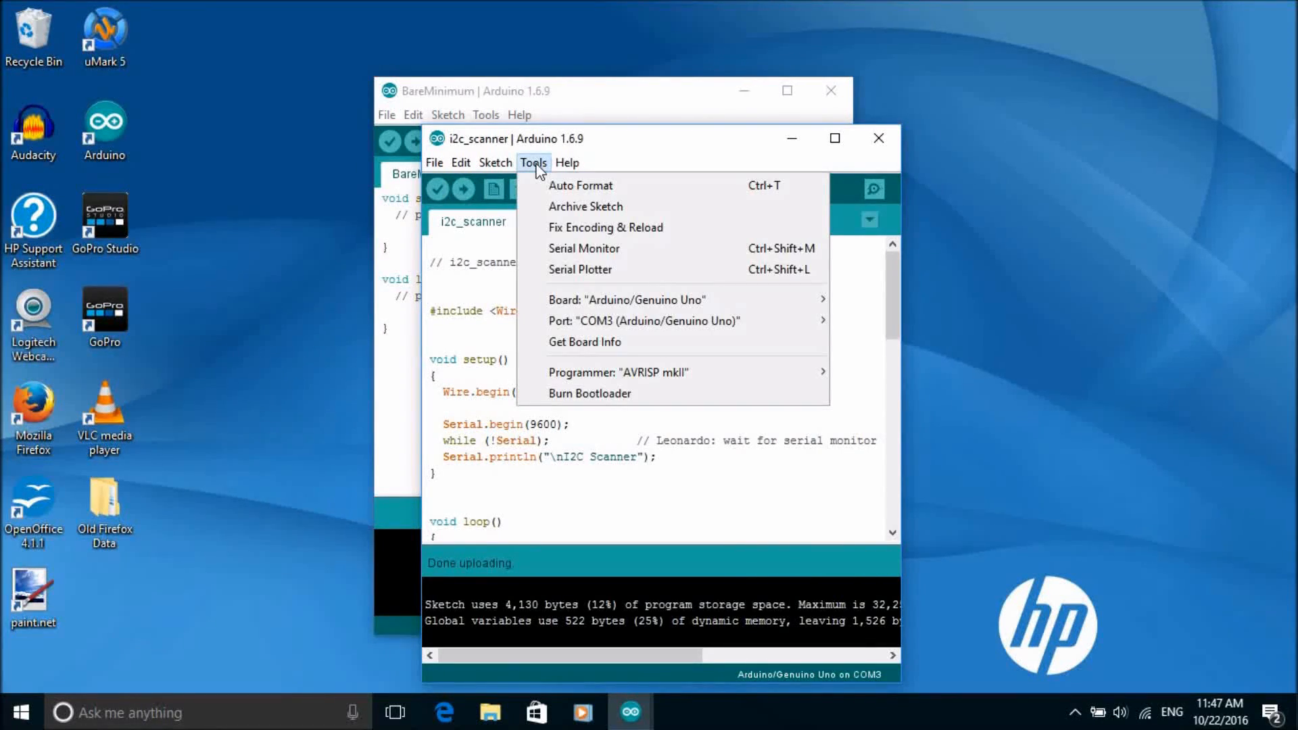
mouse_move(573, 253)
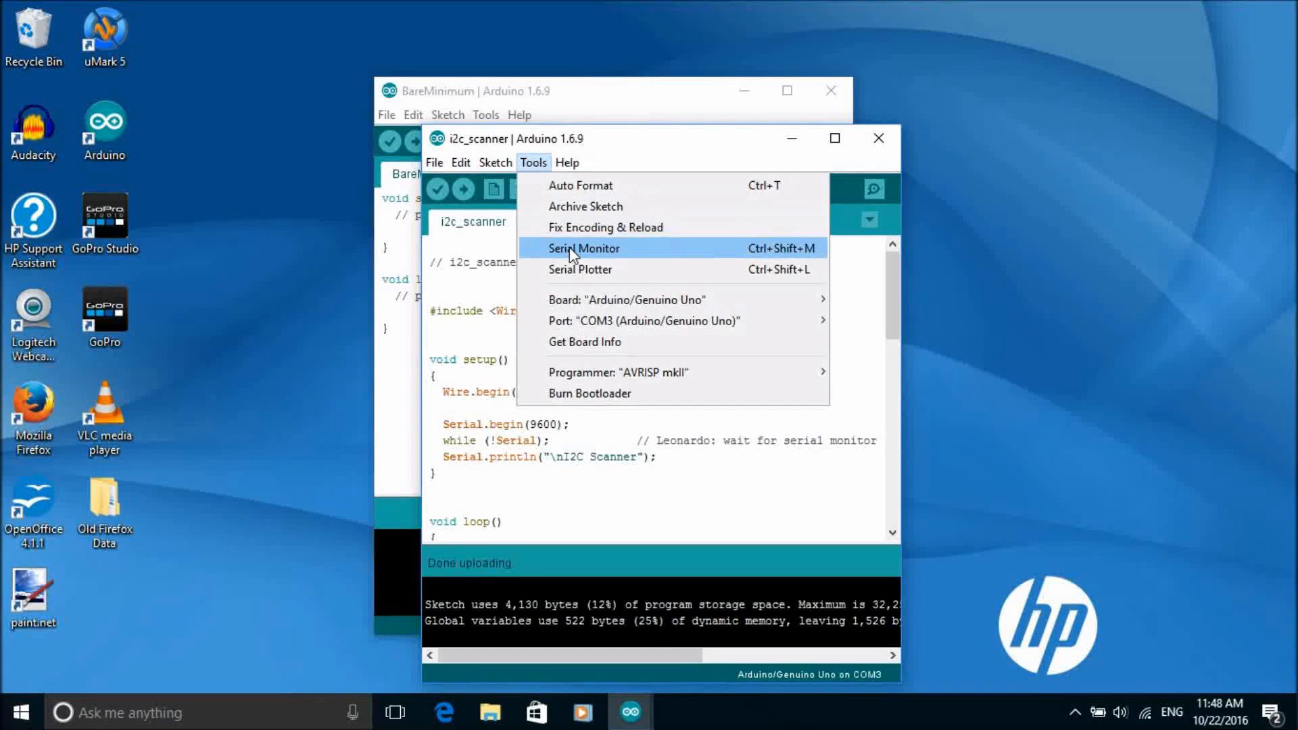
left_click(584, 248)
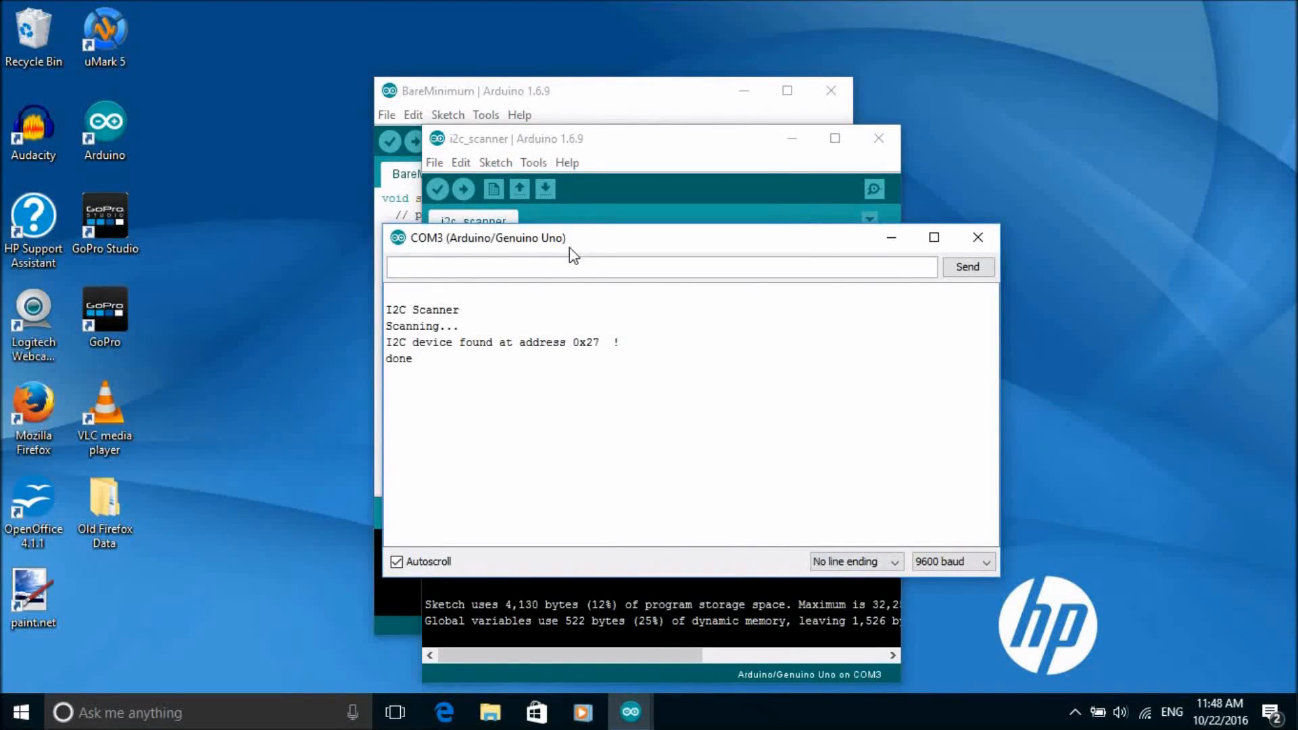
mouse_move(599, 362)
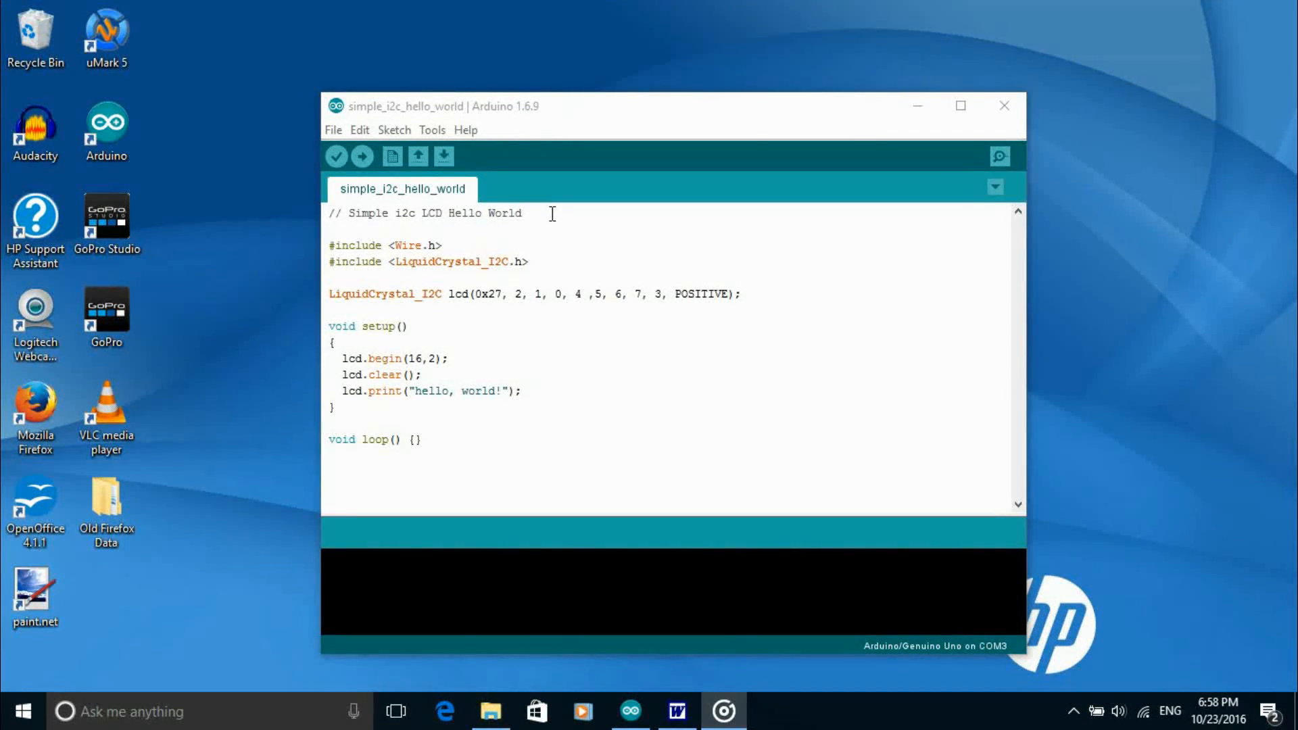
mouse_move(470, 244)
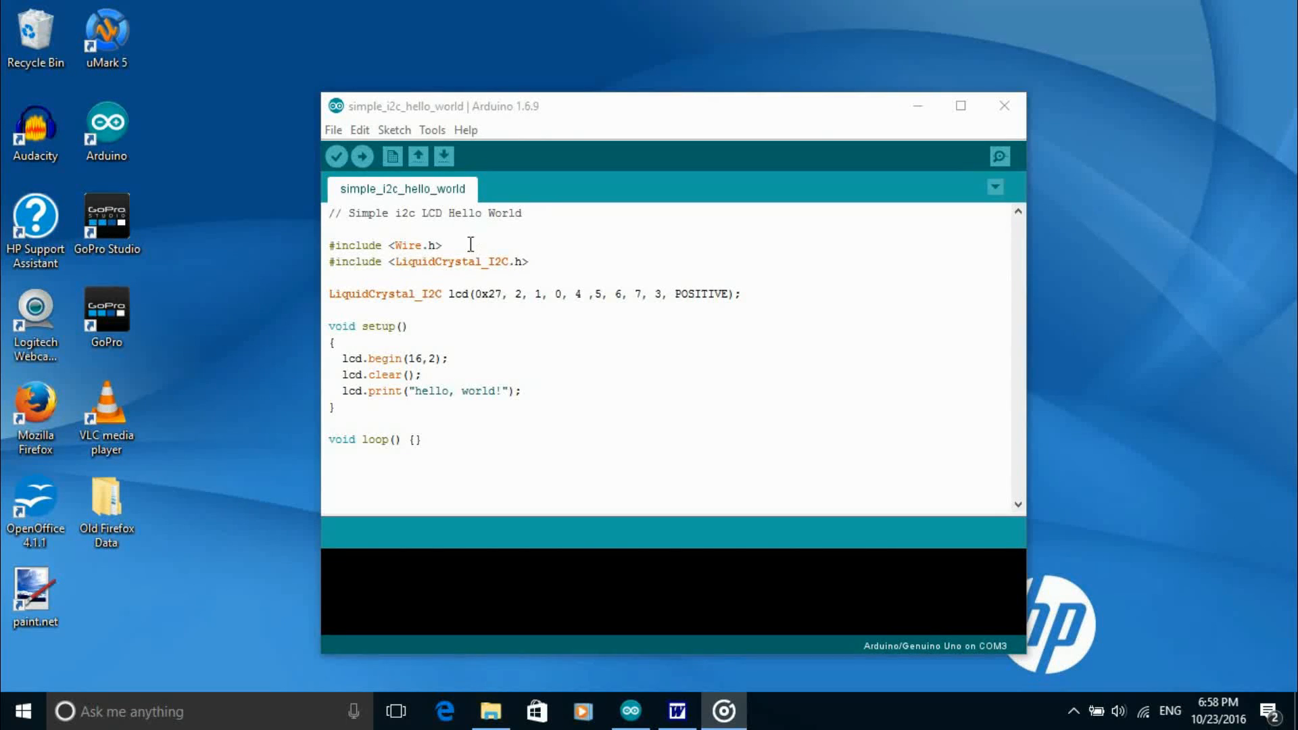
mouse_move(580, 251)
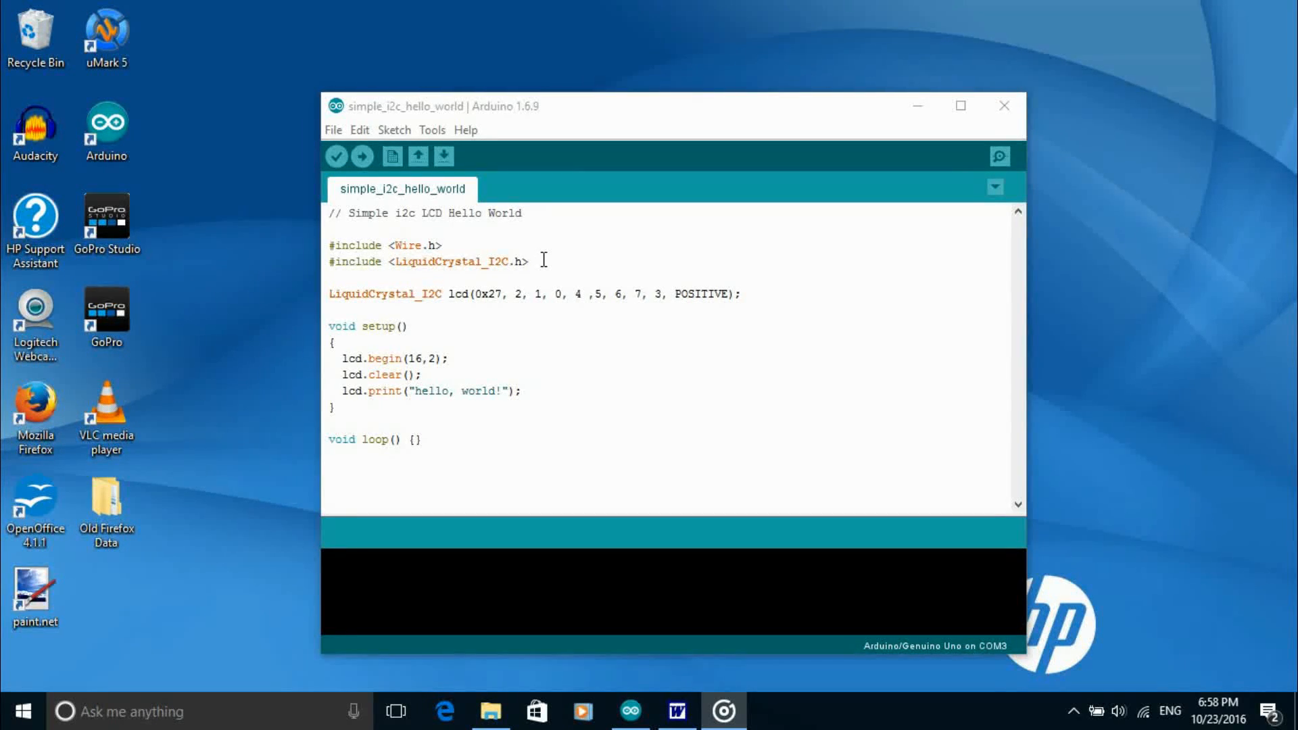
mouse_move(559, 287)
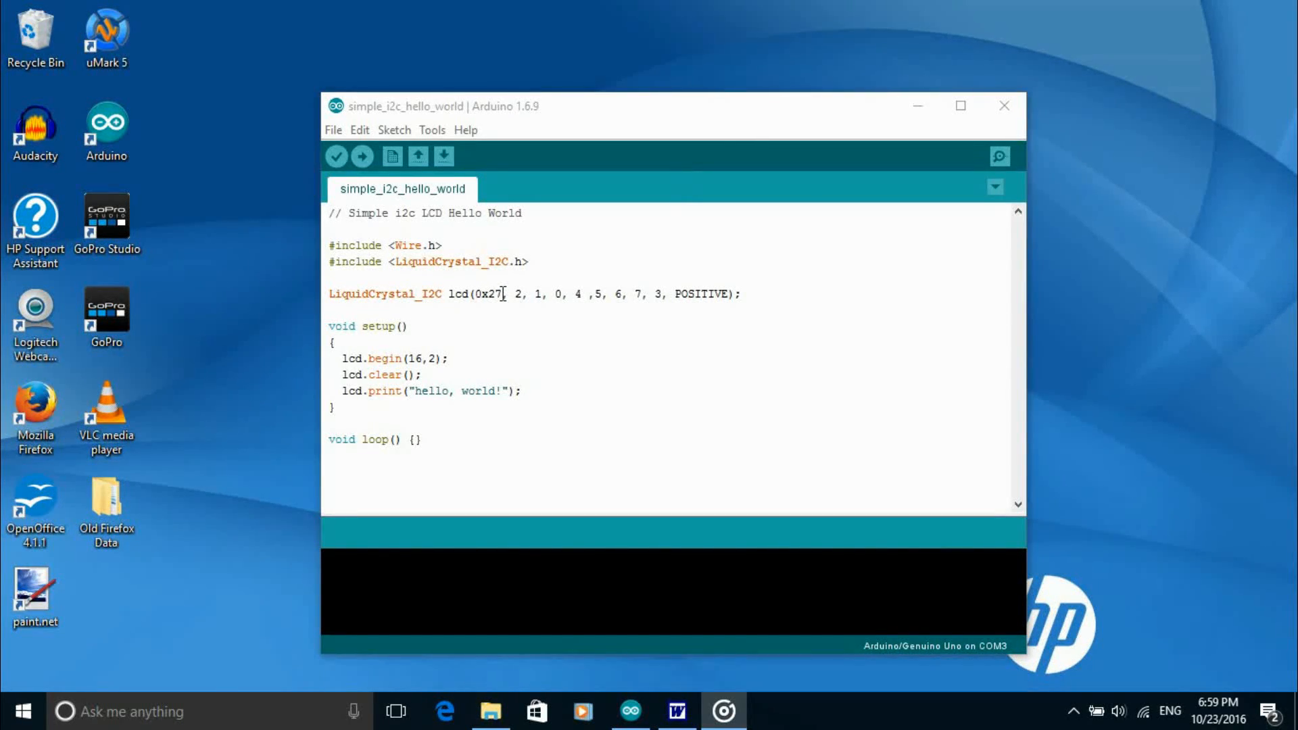
mouse_move(699, 294)
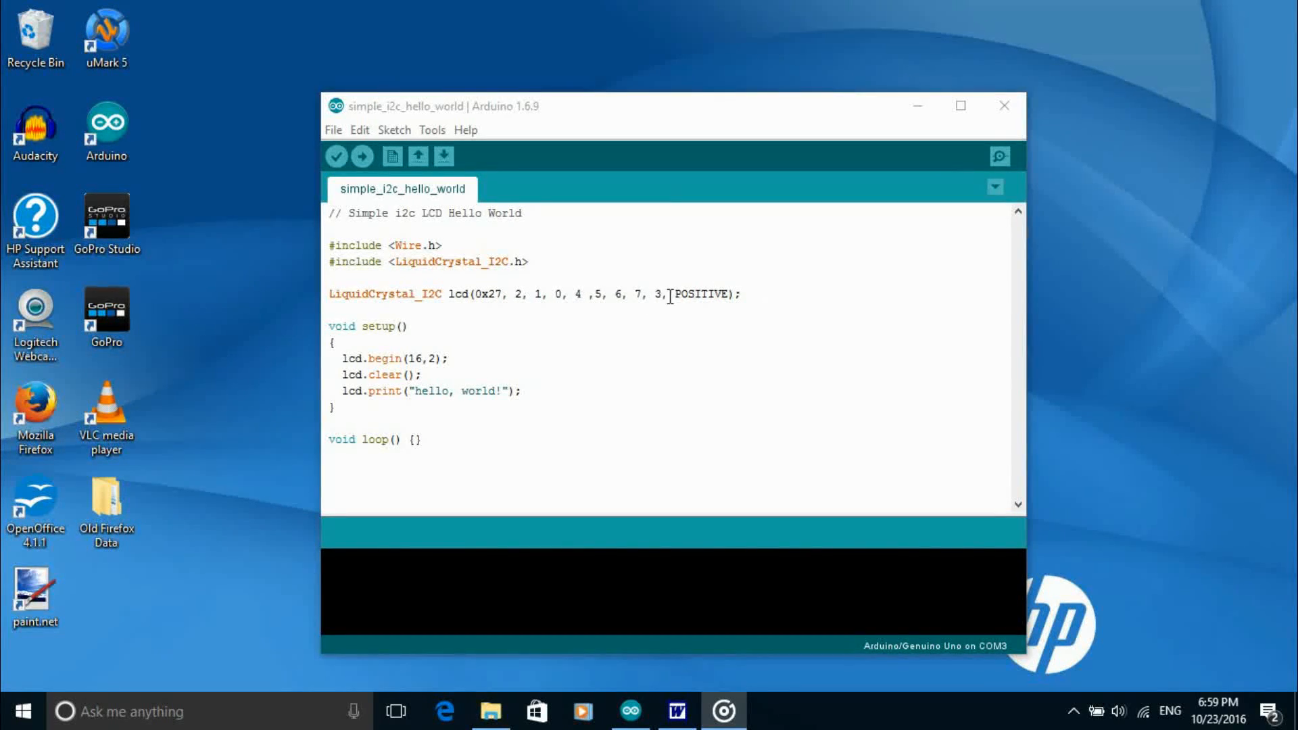
mouse_move(725, 286)
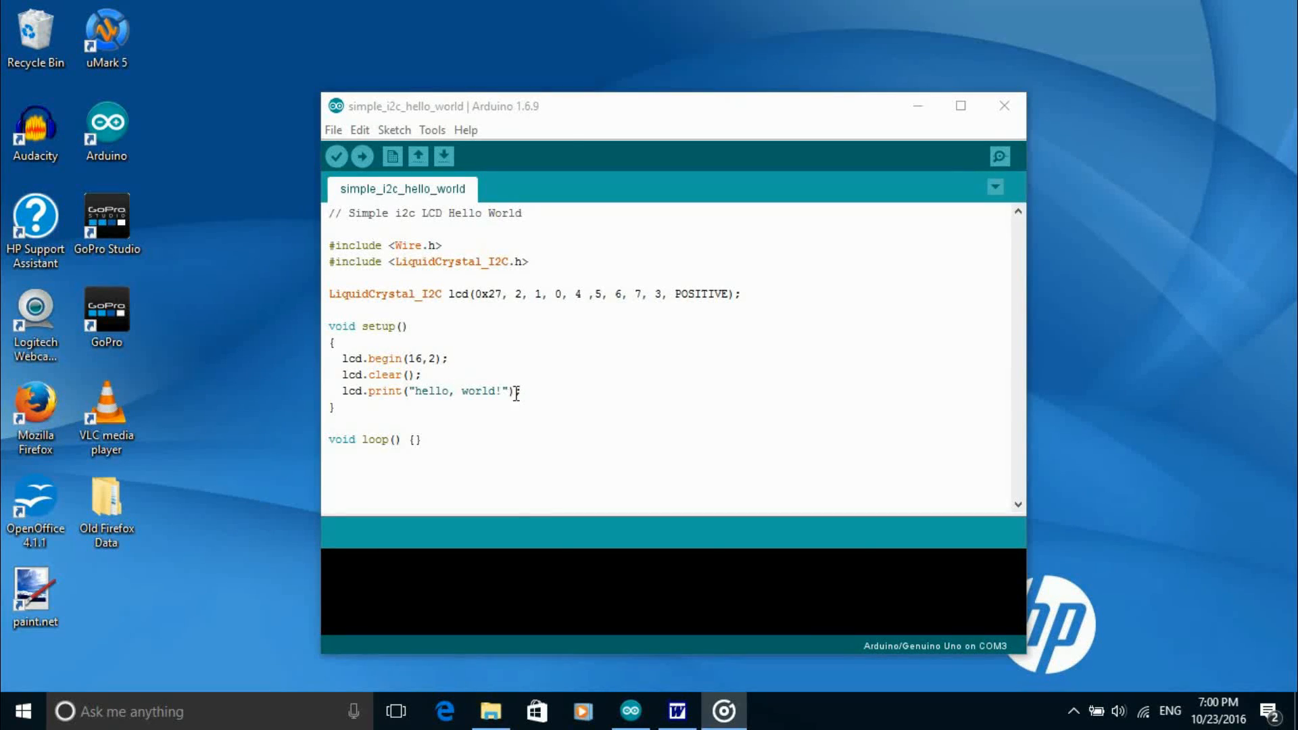
Add the closing semicolon after lcd.print("hello, world!").
type(";")
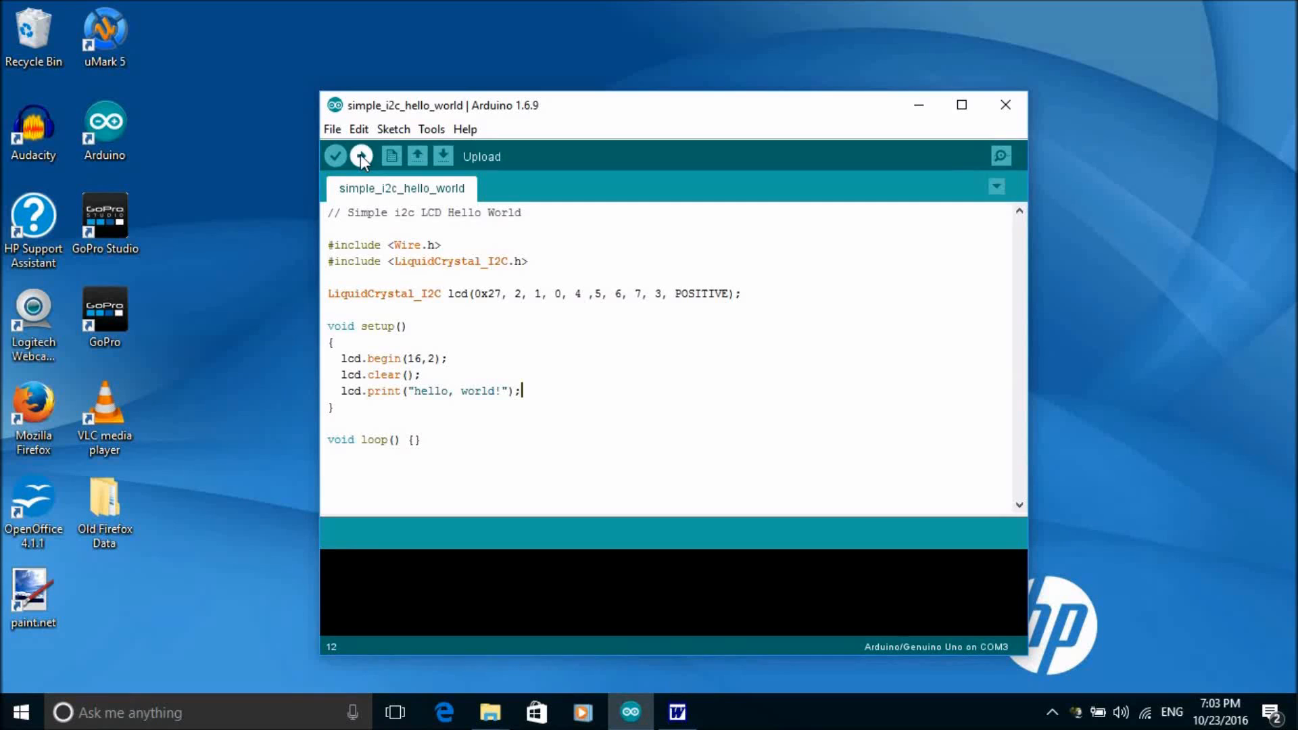
left_click(360, 156)
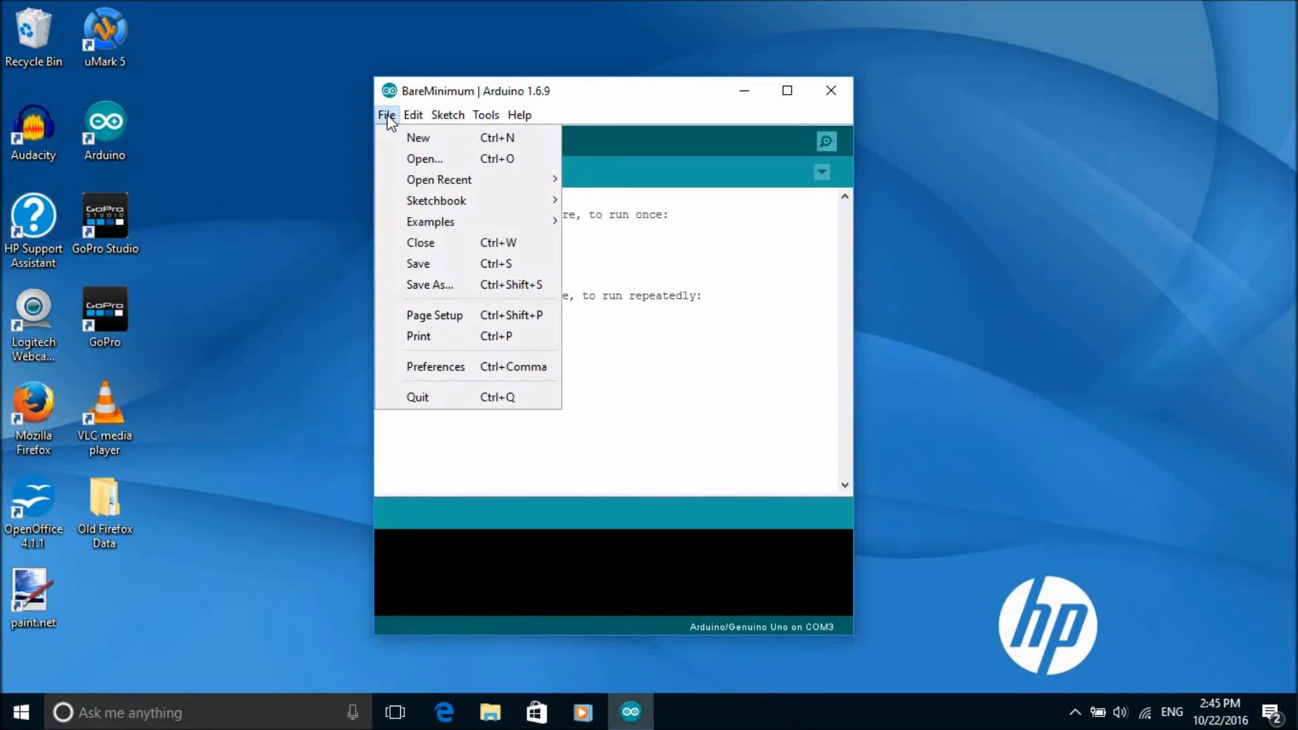
mouse_move(430, 222)
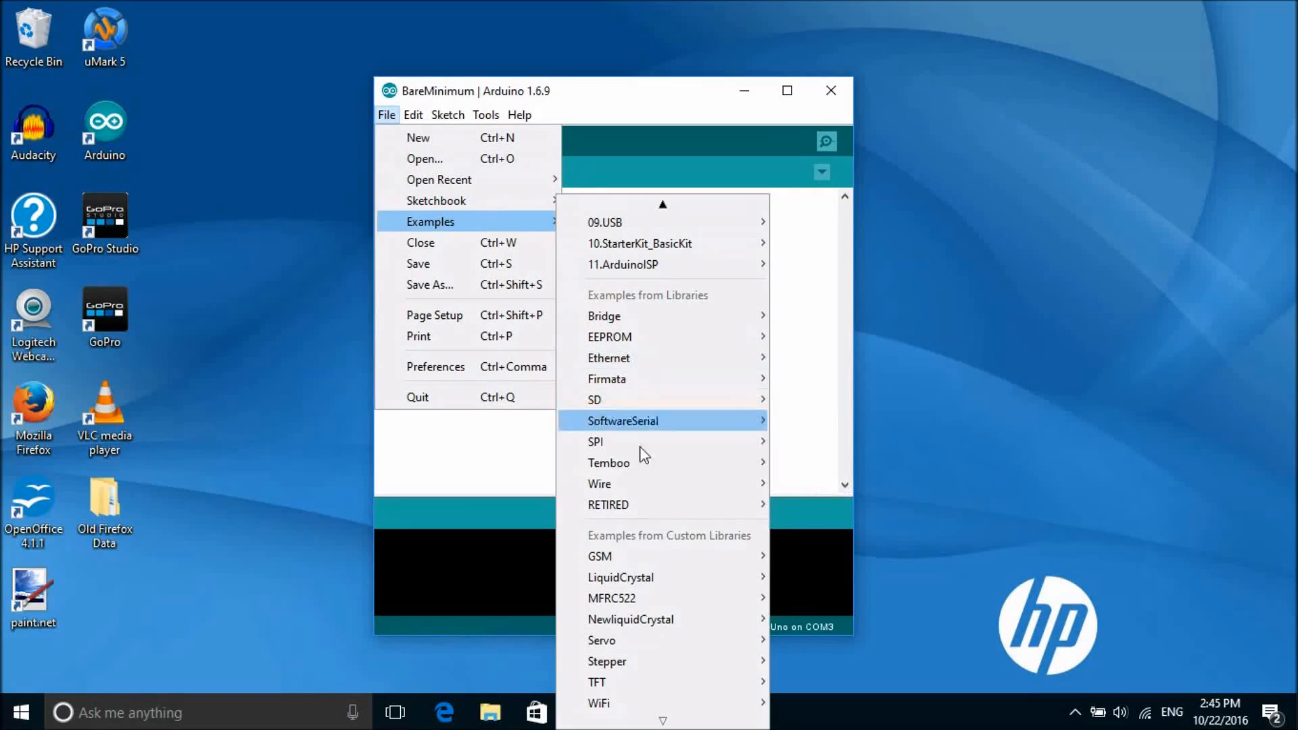
mouse_move(656, 624)
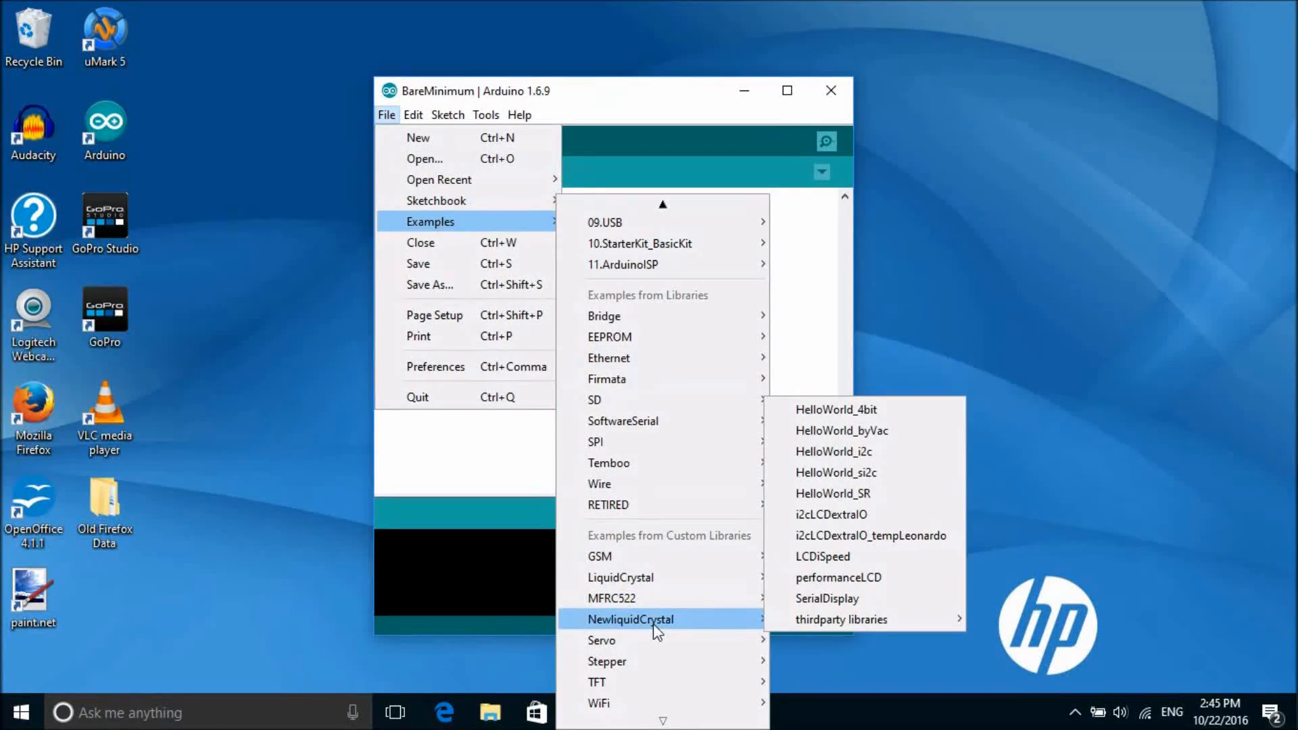
mouse_move(839, 471)
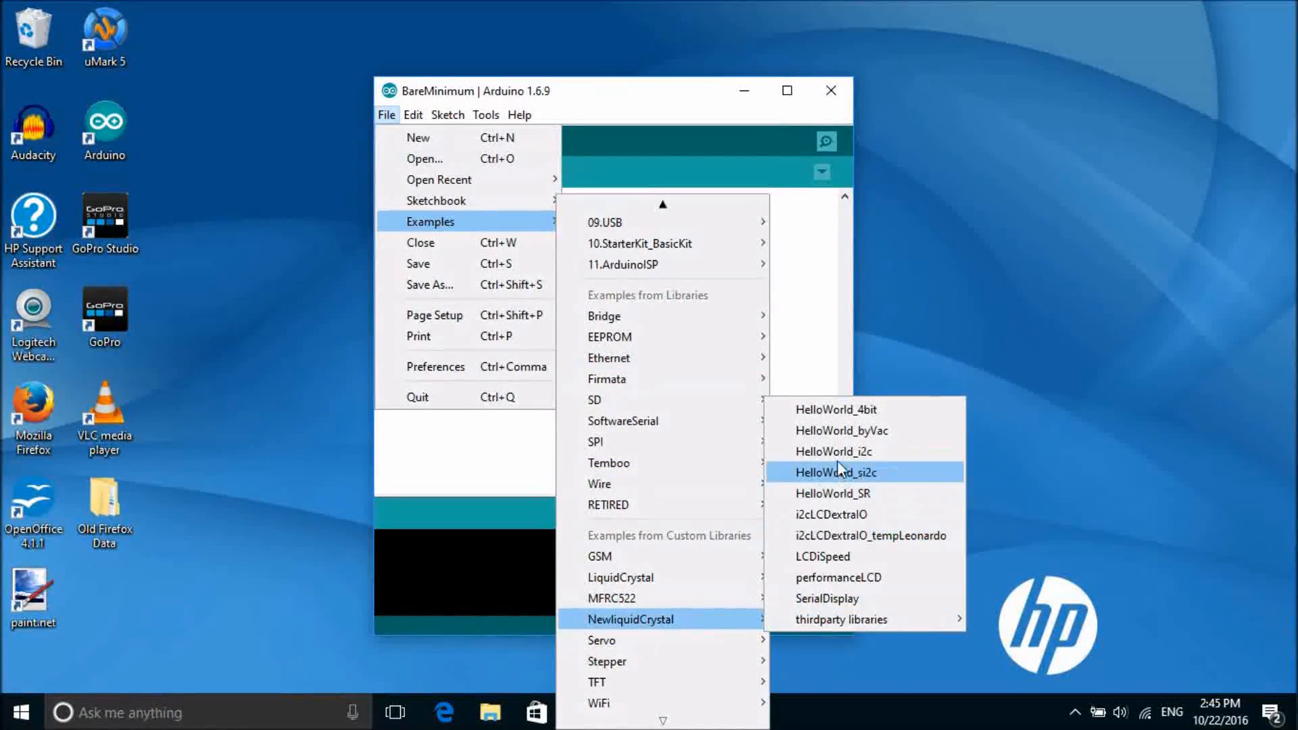
Open the NewliquidCrystal HelloWorld_i2c example sketch.
left_click(836, 451)
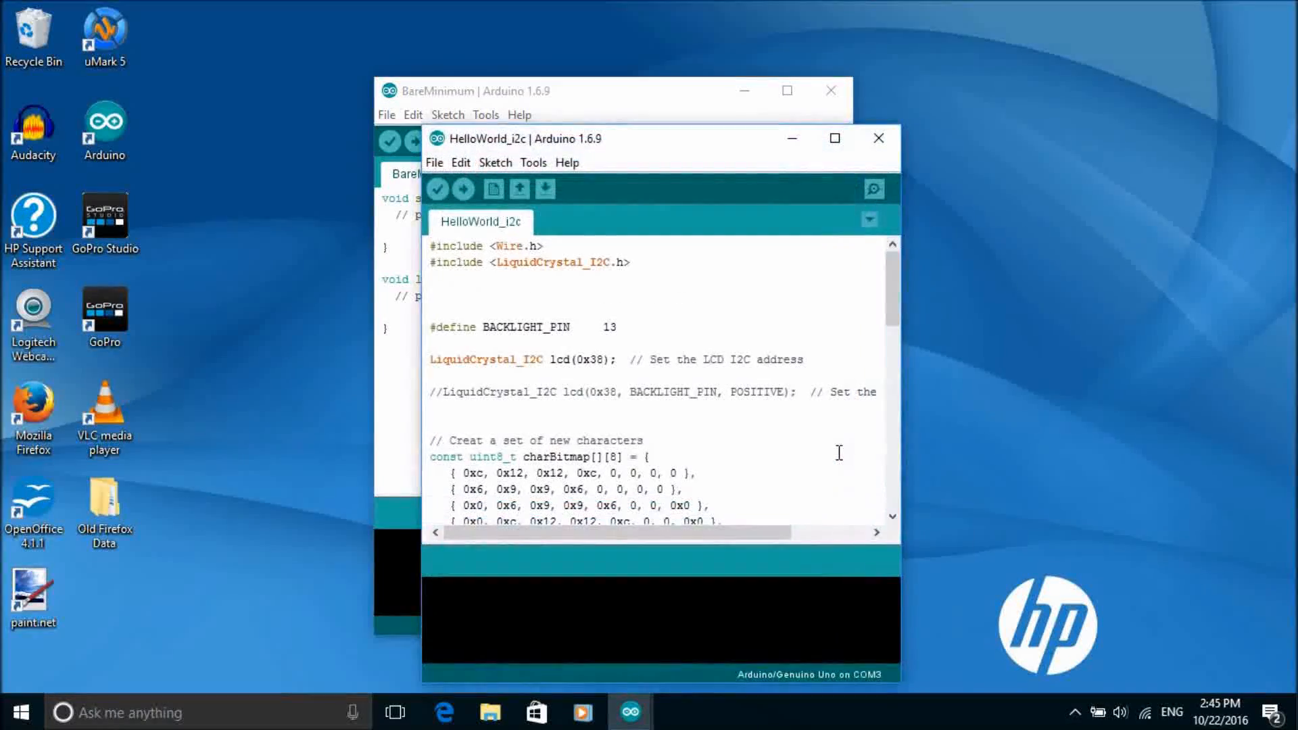
Comment out the lcd(0x38) line and paste in the 0x27 LiquidCrystal_I2C constructor.
left_click(435, 246)
type("// ")
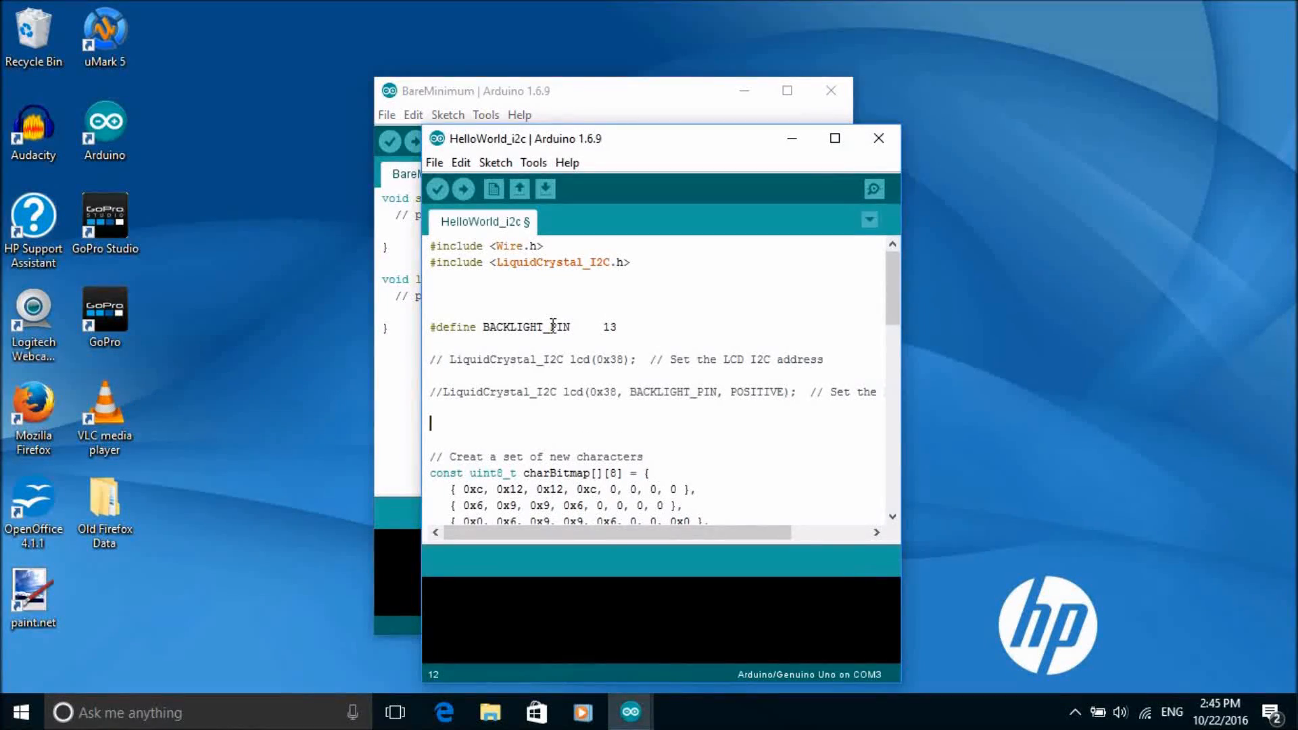
right_click(475, 425)
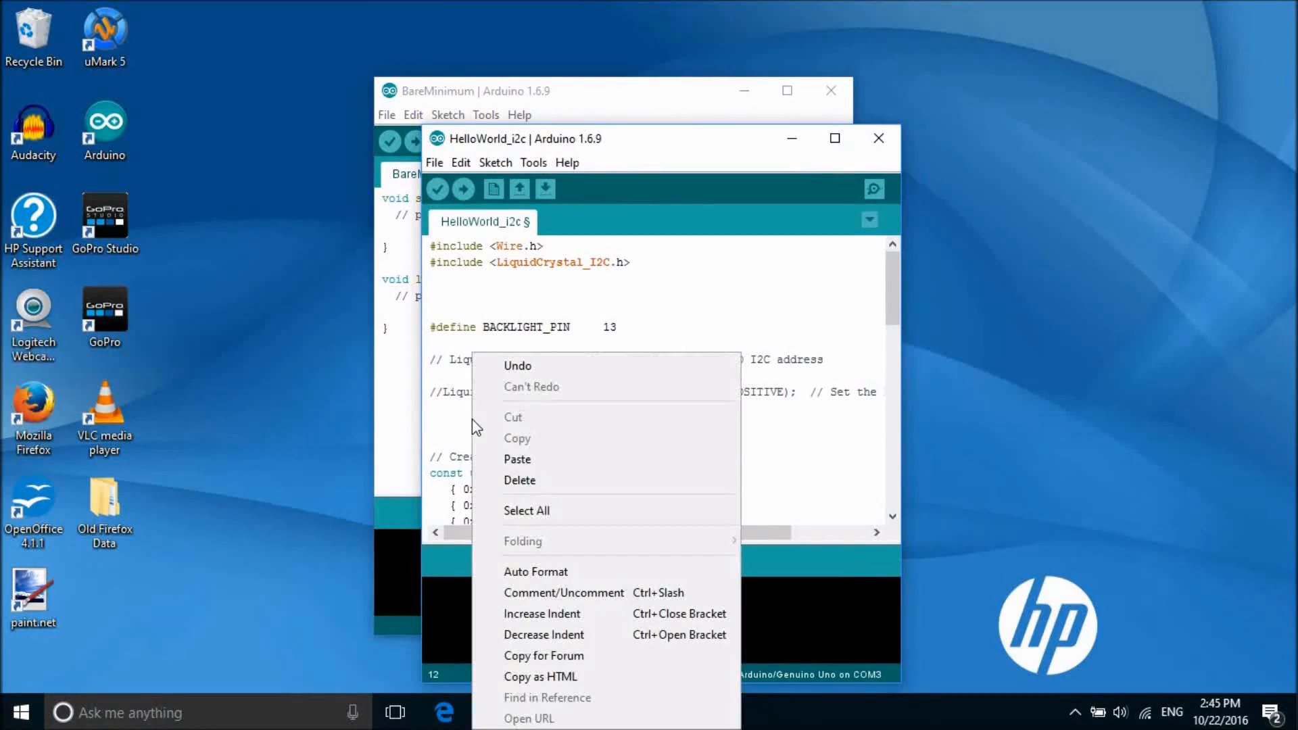
left_click(504, 455)
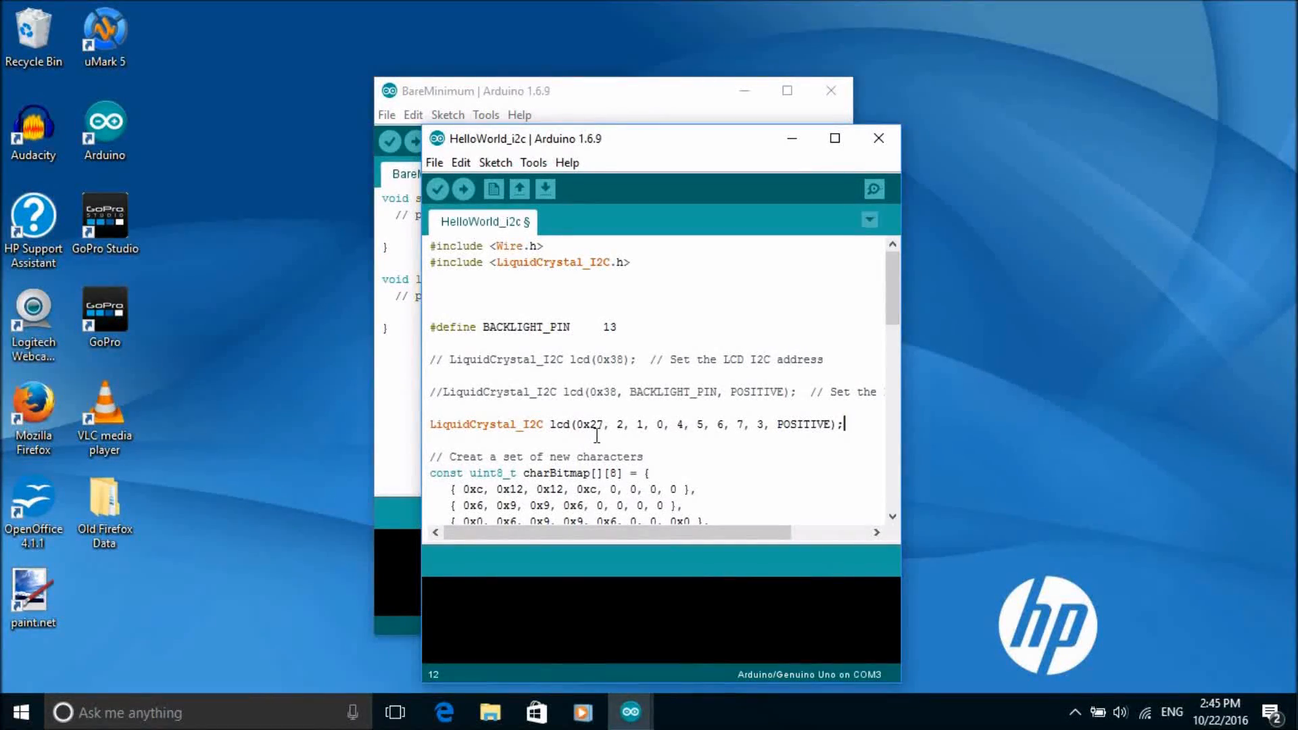
mouse_move(465, 189)
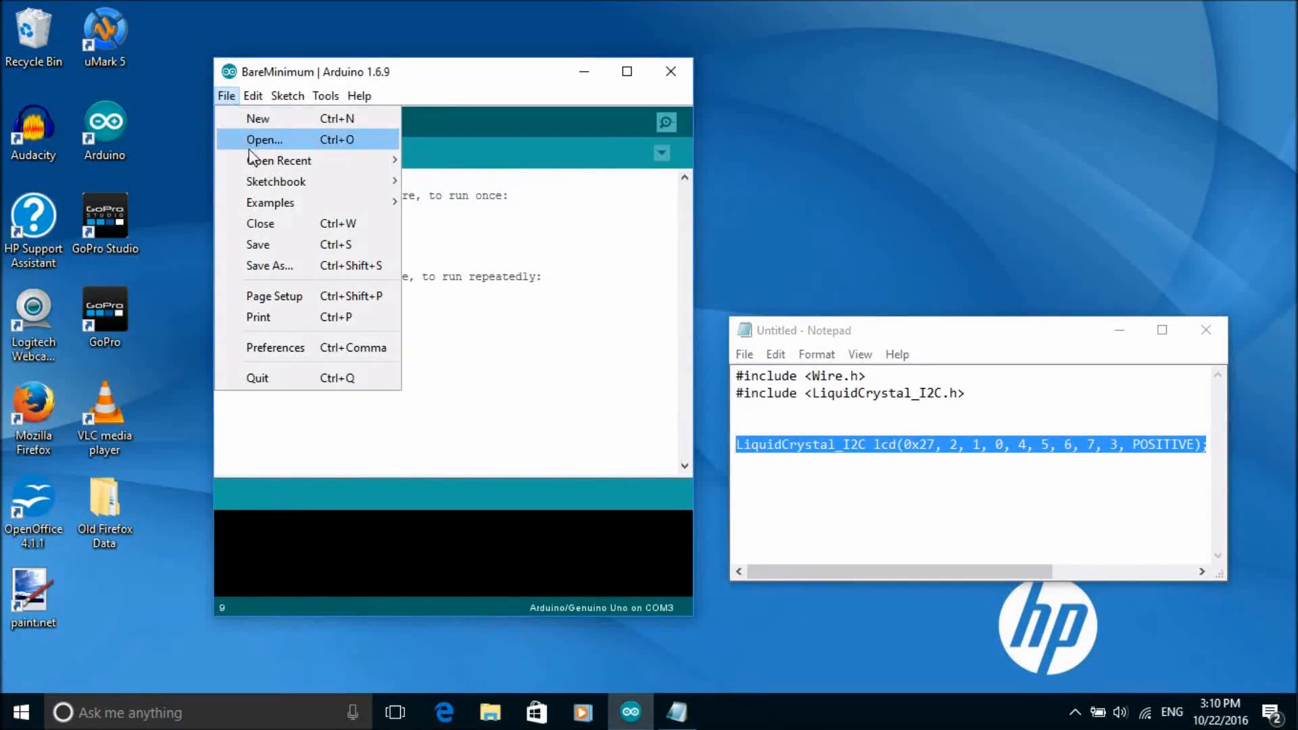
Open the LiquidCrystal Scroll example and scroll down to its setup code.
left_click(270, 202)
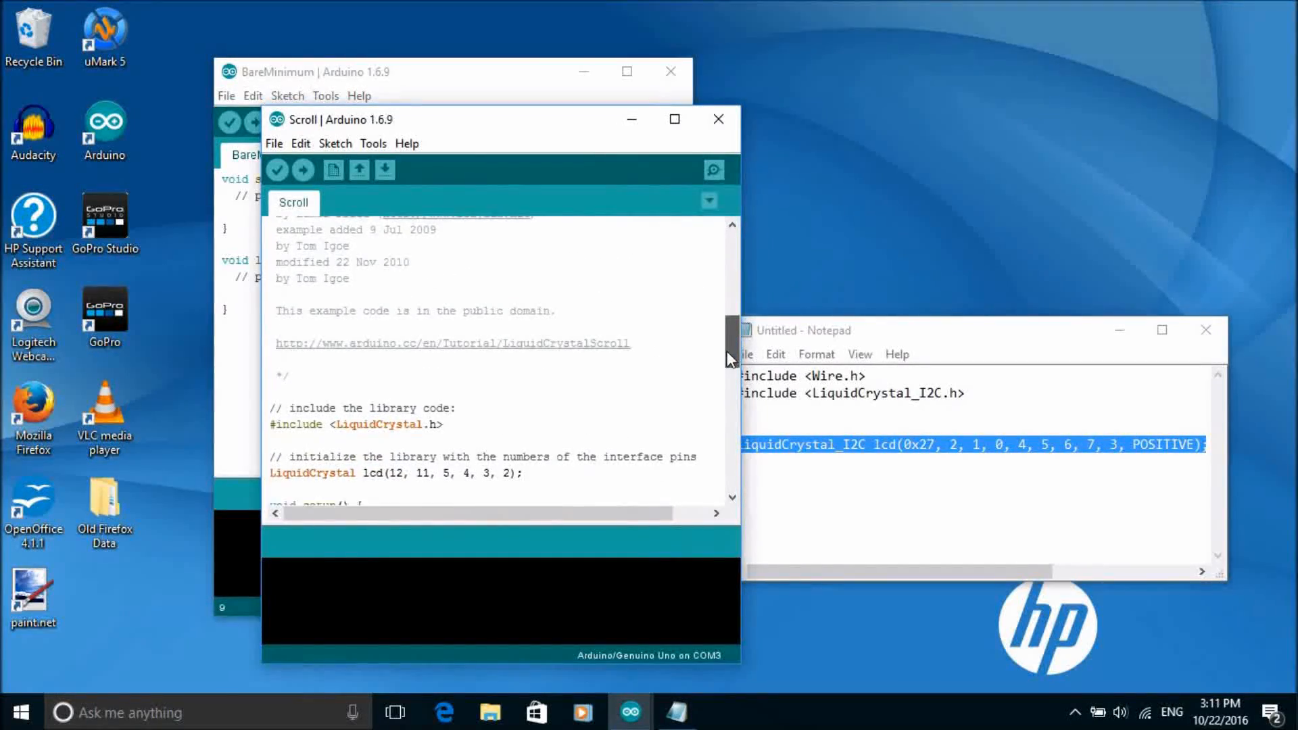
scroll("down", 3)
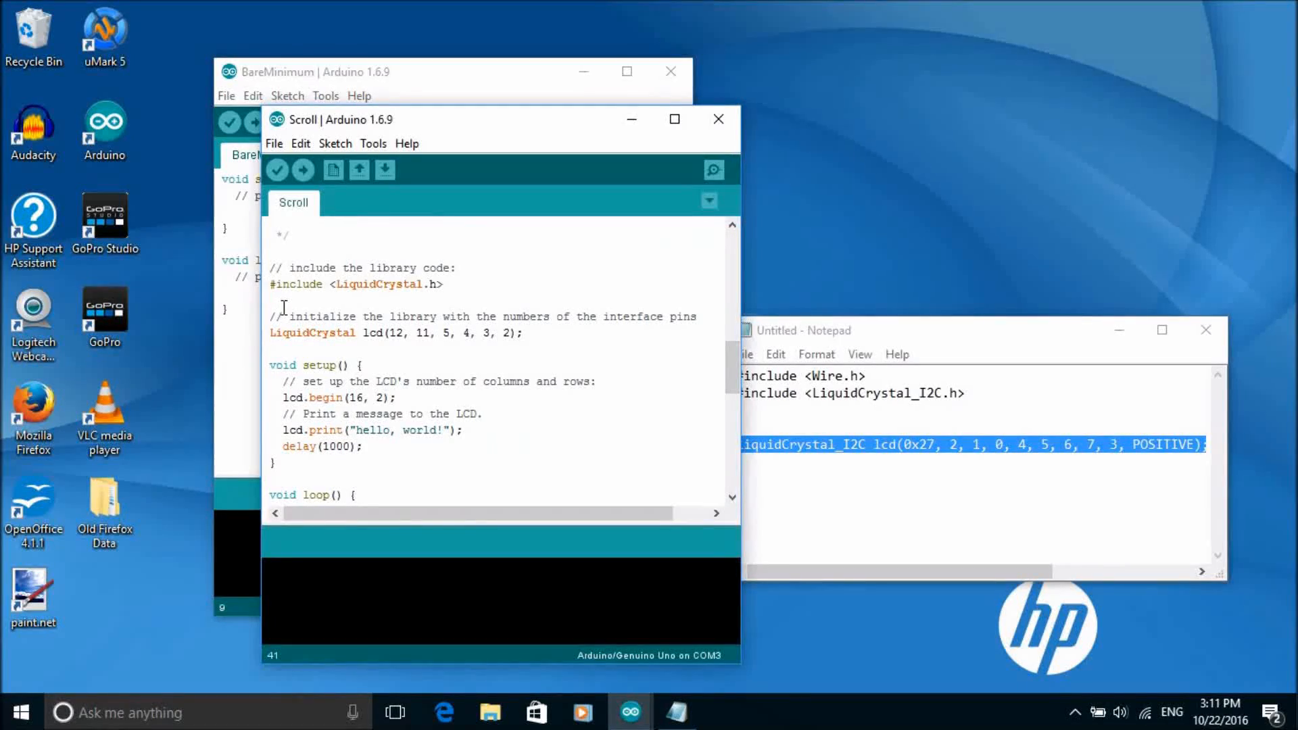
Comment out #include <LiquidCrystal.h> and paste in the Wire and LiquidCrystal_I2C includes from Notepad.
type("//")
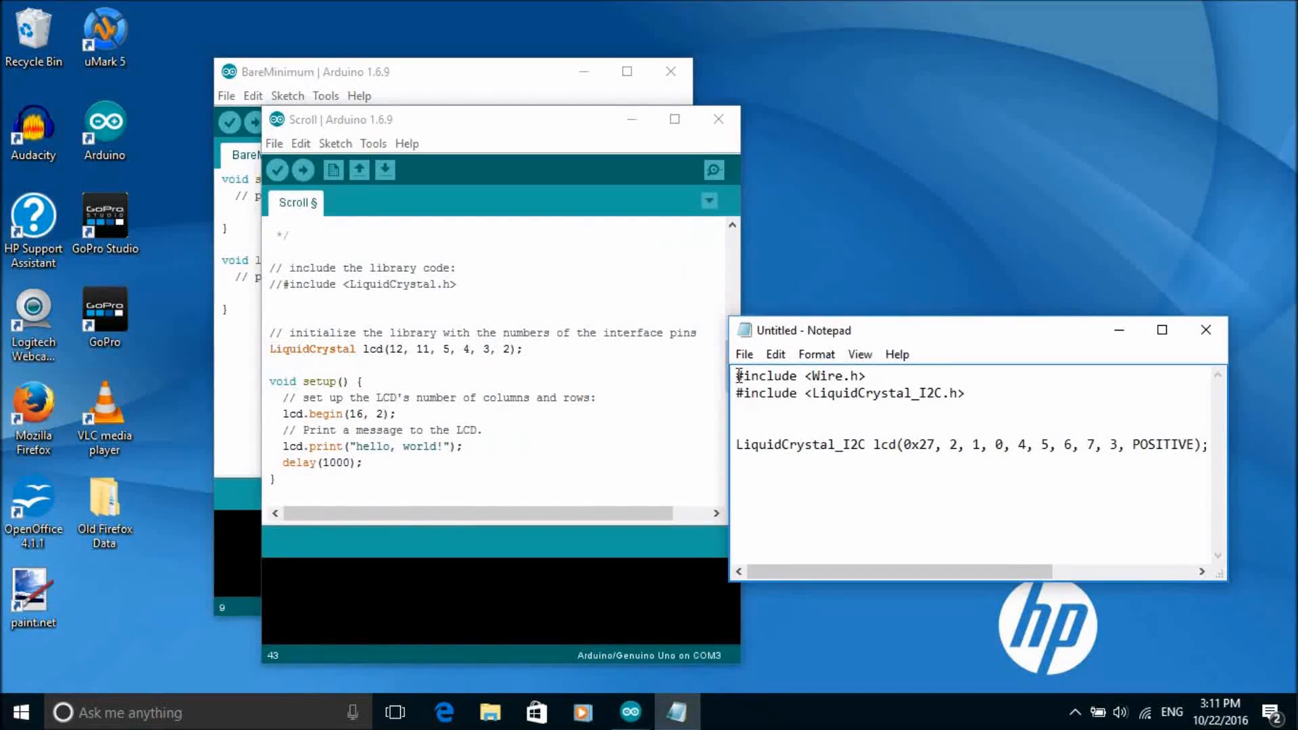
left_click_drag(736, 376, 952, 393)
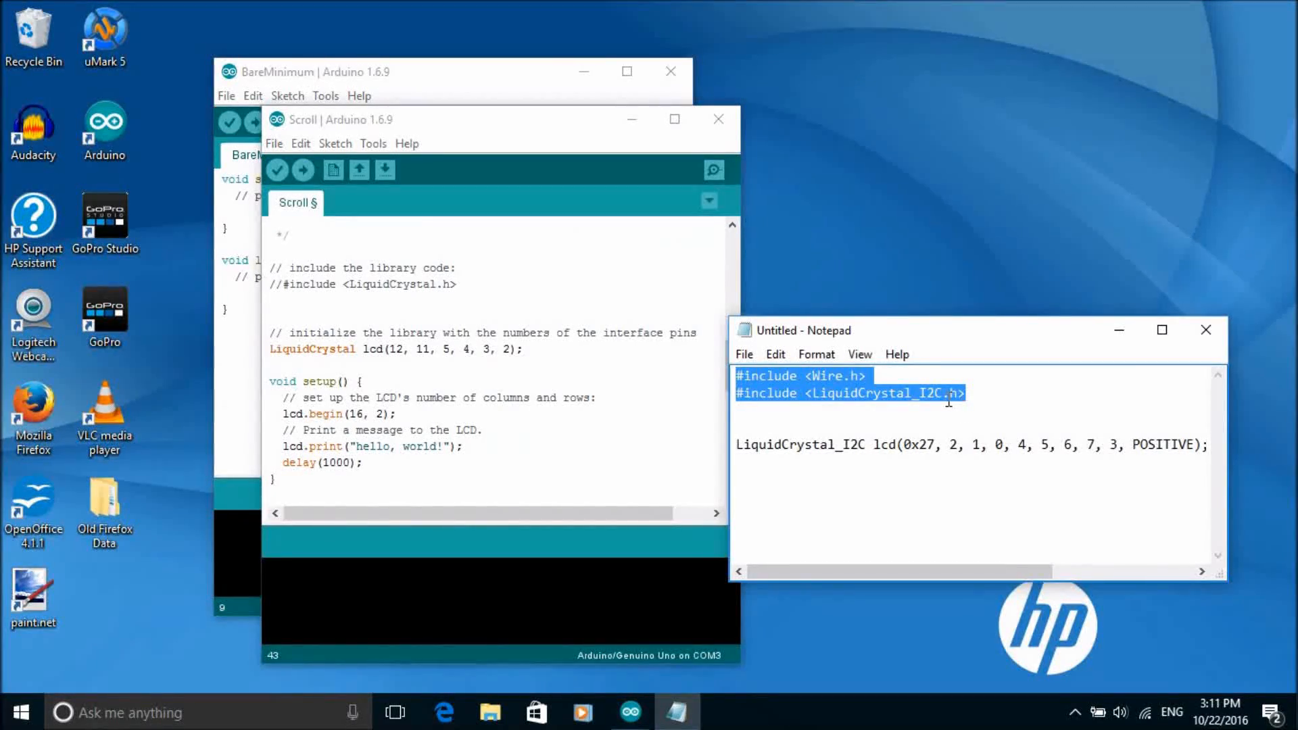
mouse_move(310, 306)
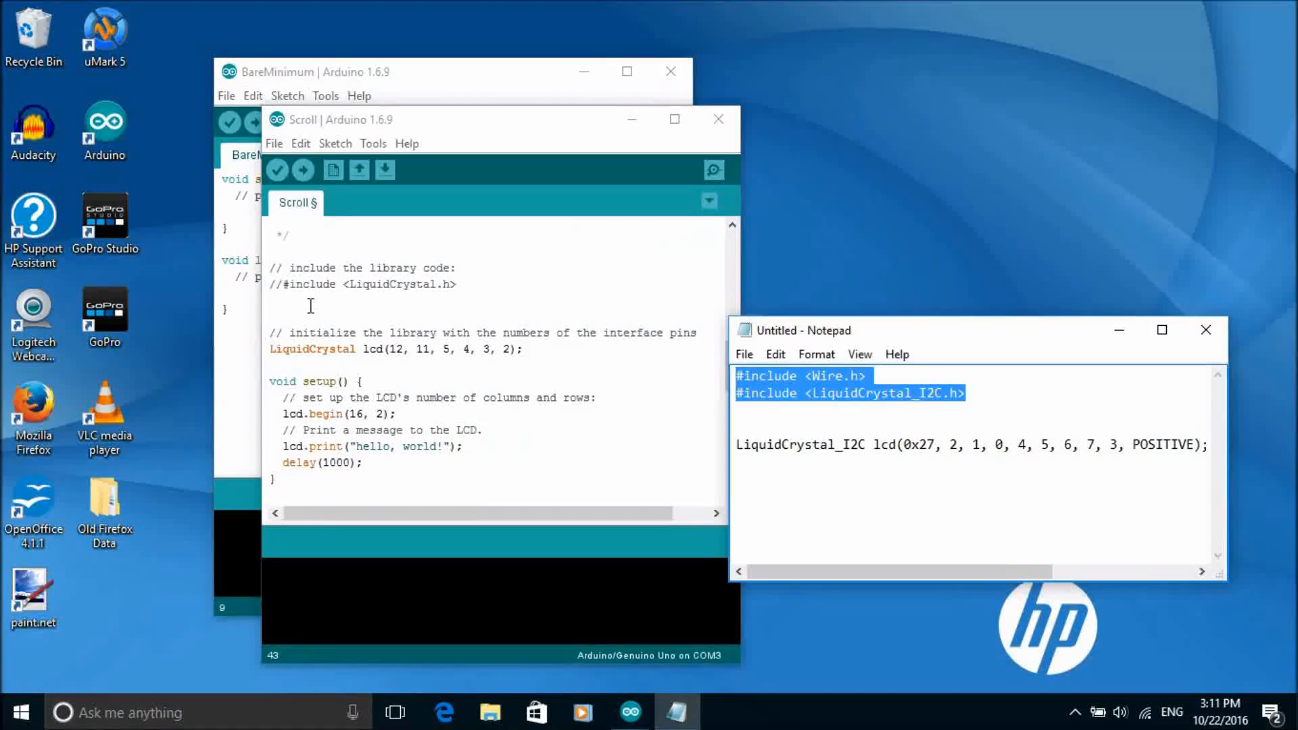
right_click(311, 305)
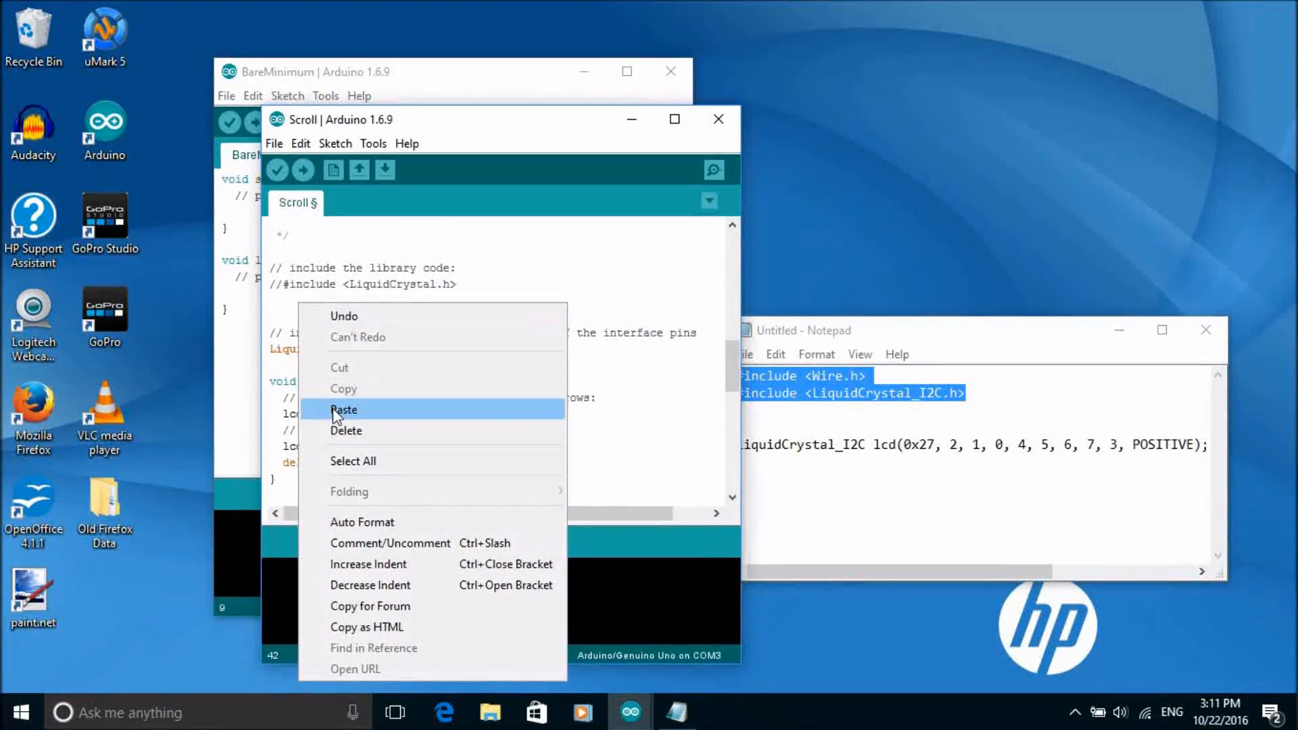
left_click(344, 410)
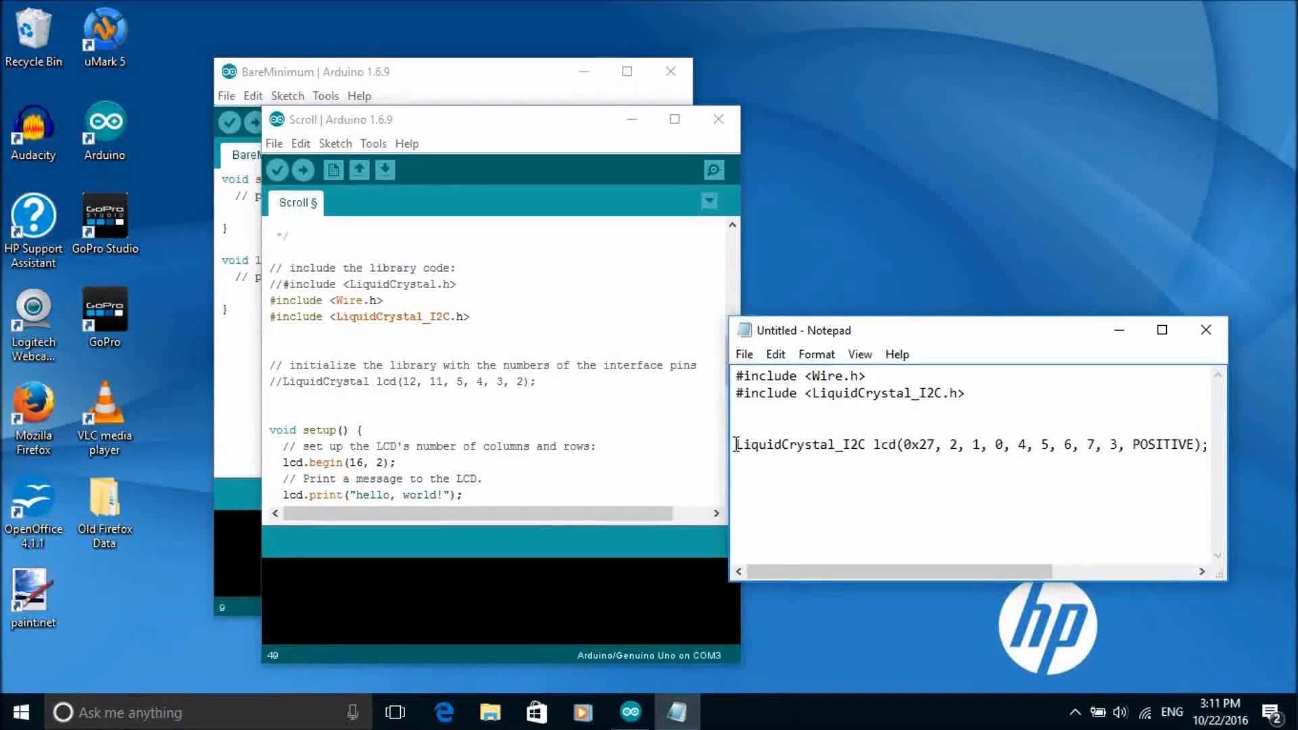
Paste the 0x27 LiquidCrystal_I2C constructor into the Scroll sketch and upload it.
right_click(788, 445)
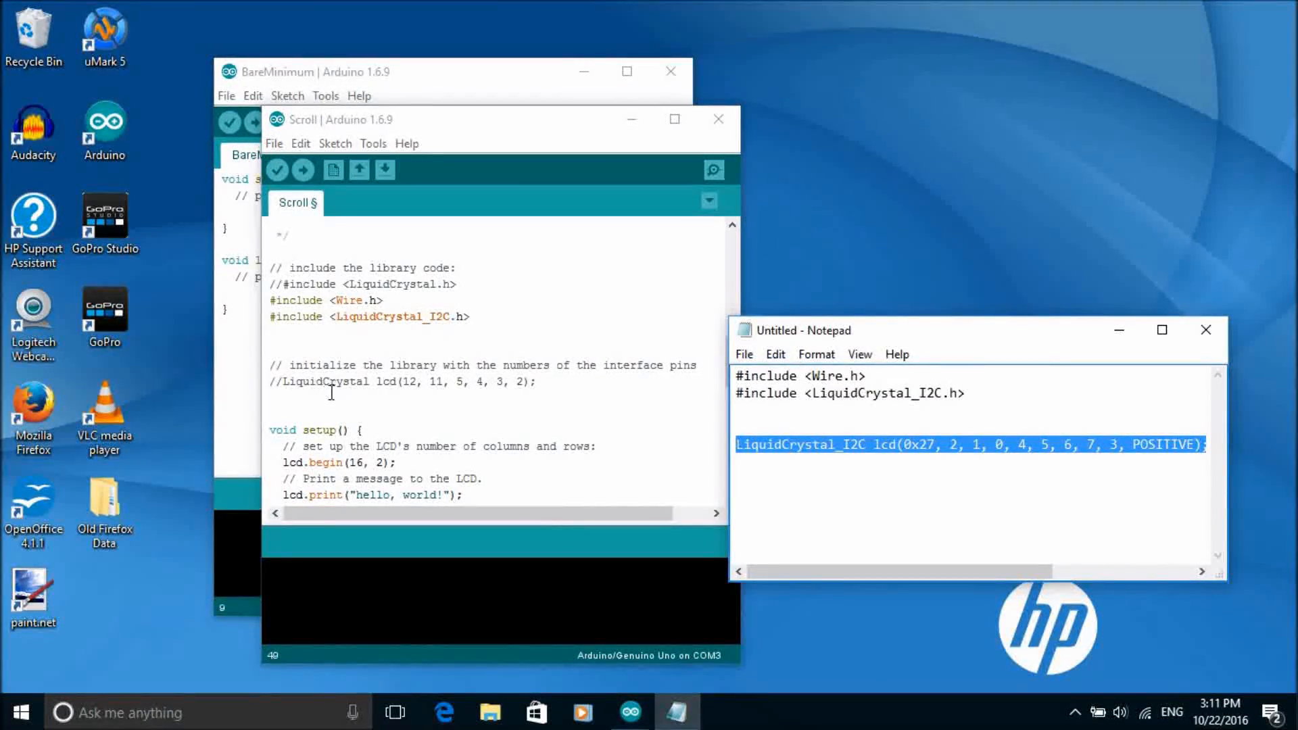
right_click(331, 393)
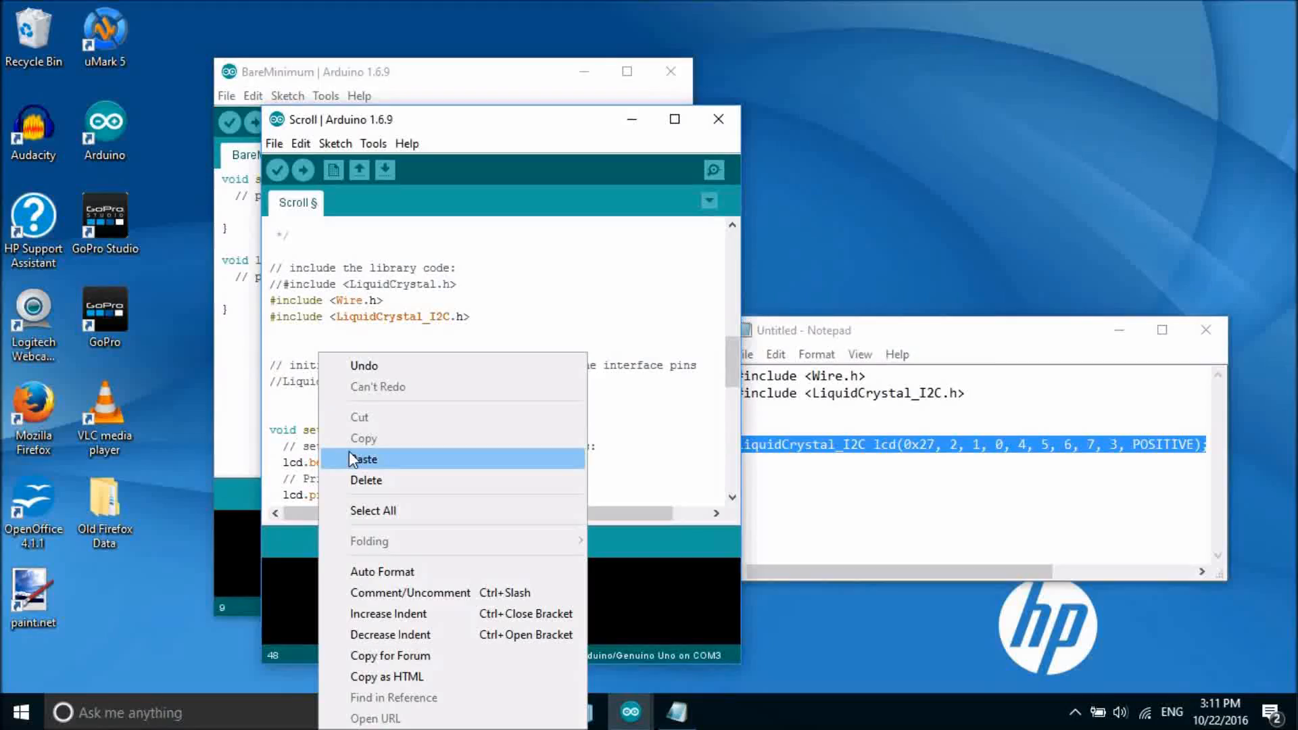
left_click(365, 460)
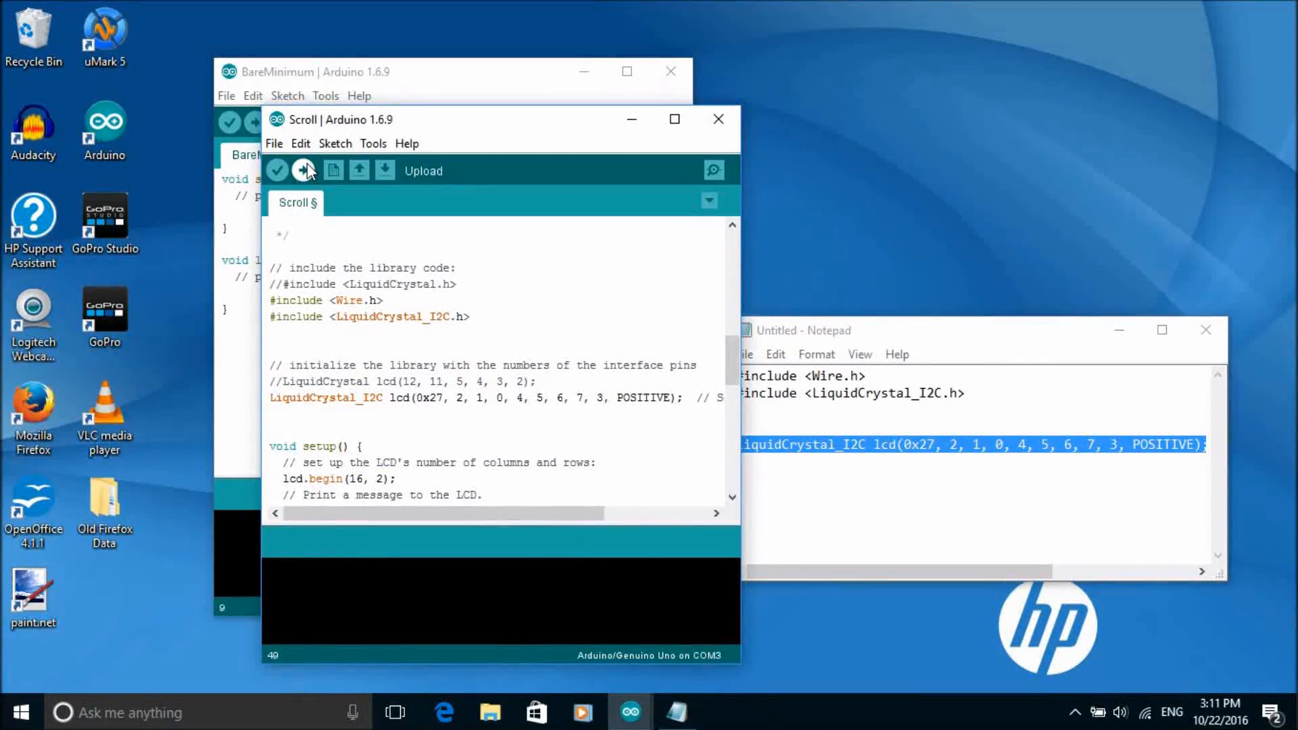
left_click(303, 170)
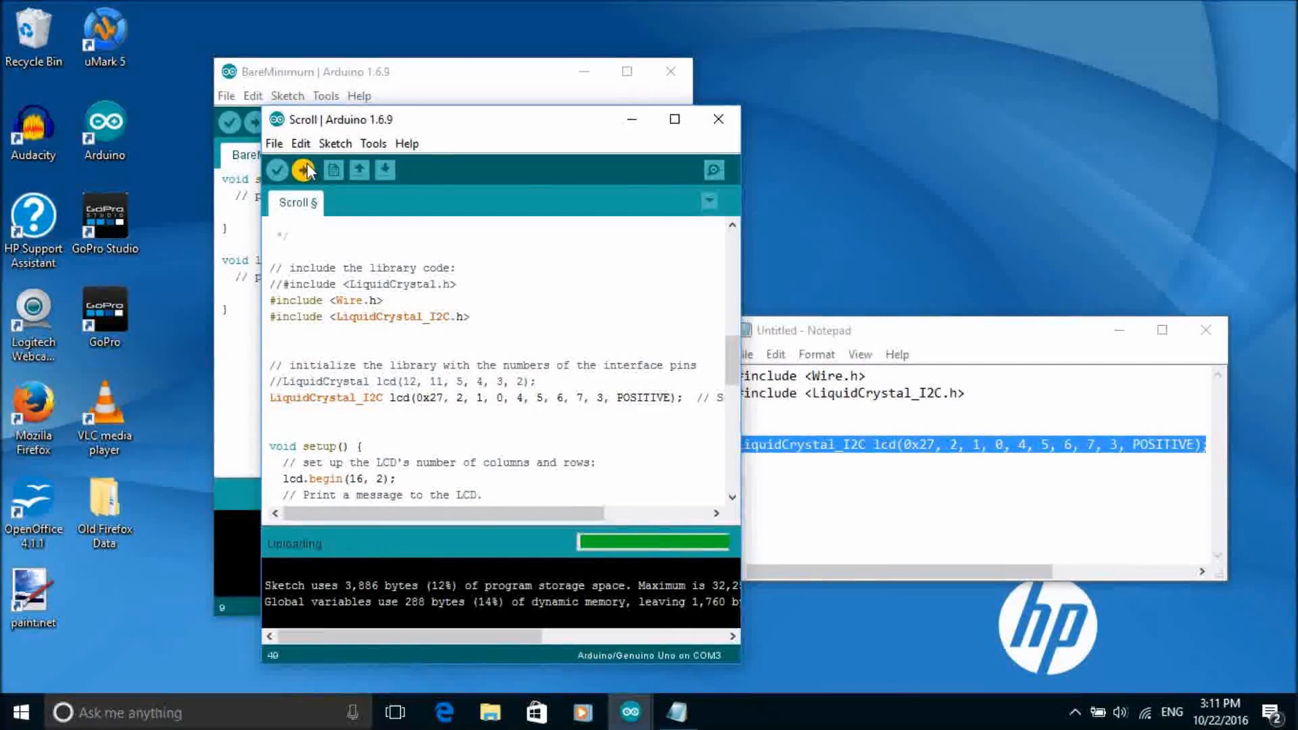